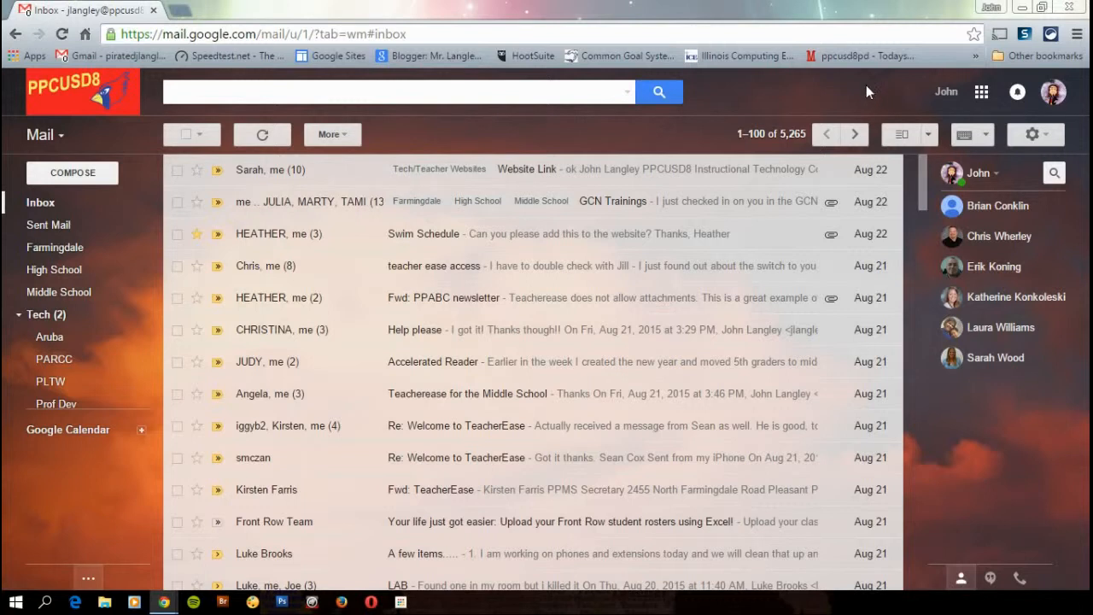
mouse_move(981, 86)
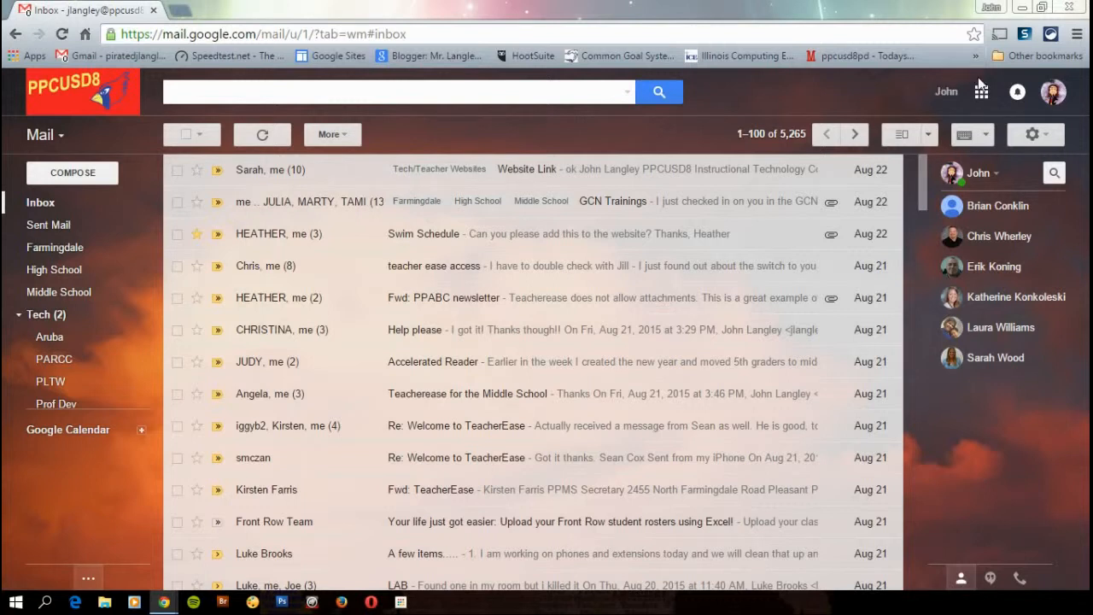
Switch from Gmail to Google Drive via the Google apps grid.
left_click(980, 93)
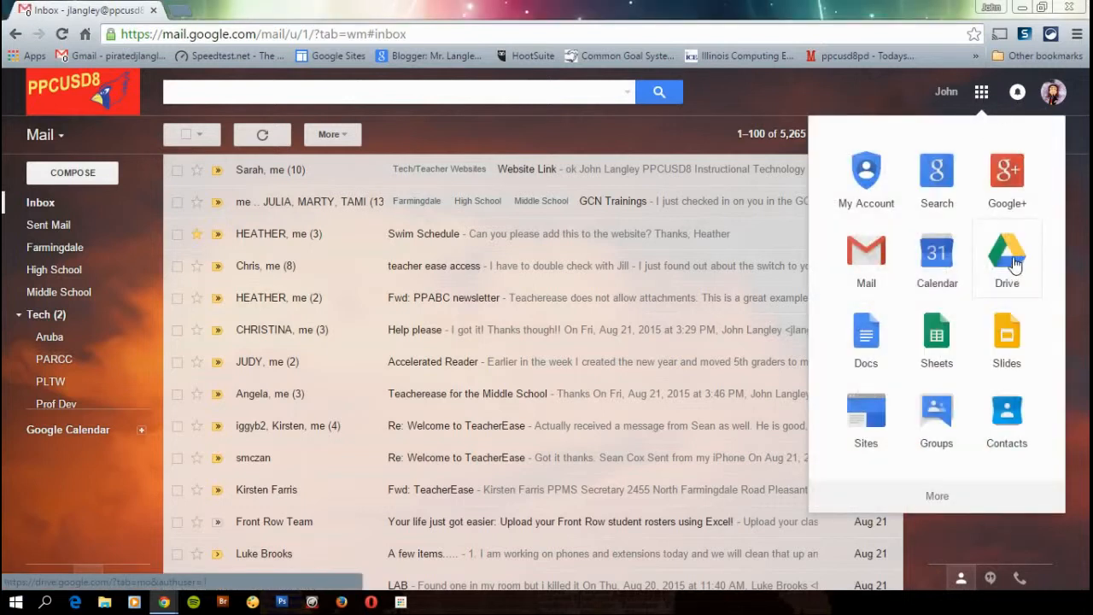
left_click(1006, 256)
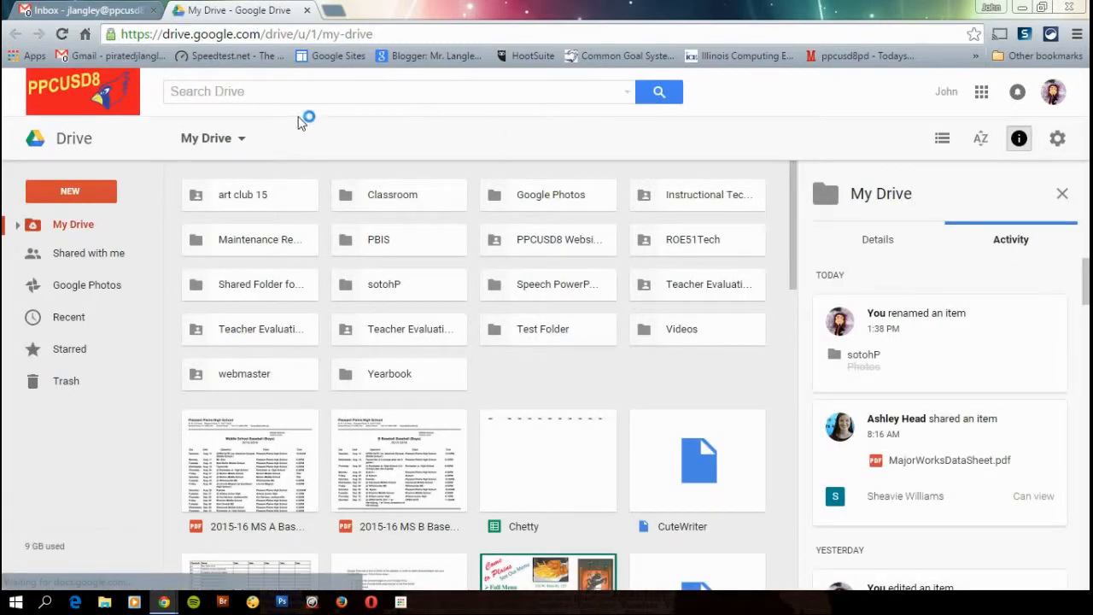
mouse_move(70, 191)
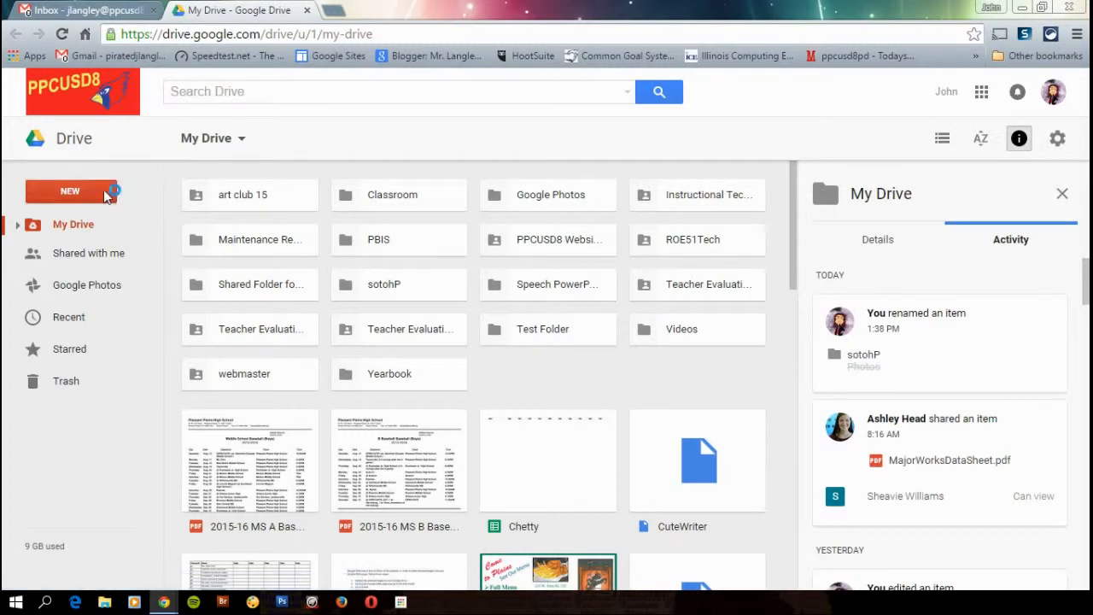
Create a new folder named 'Website Folder' in My Drive.
left_click(70, 191)
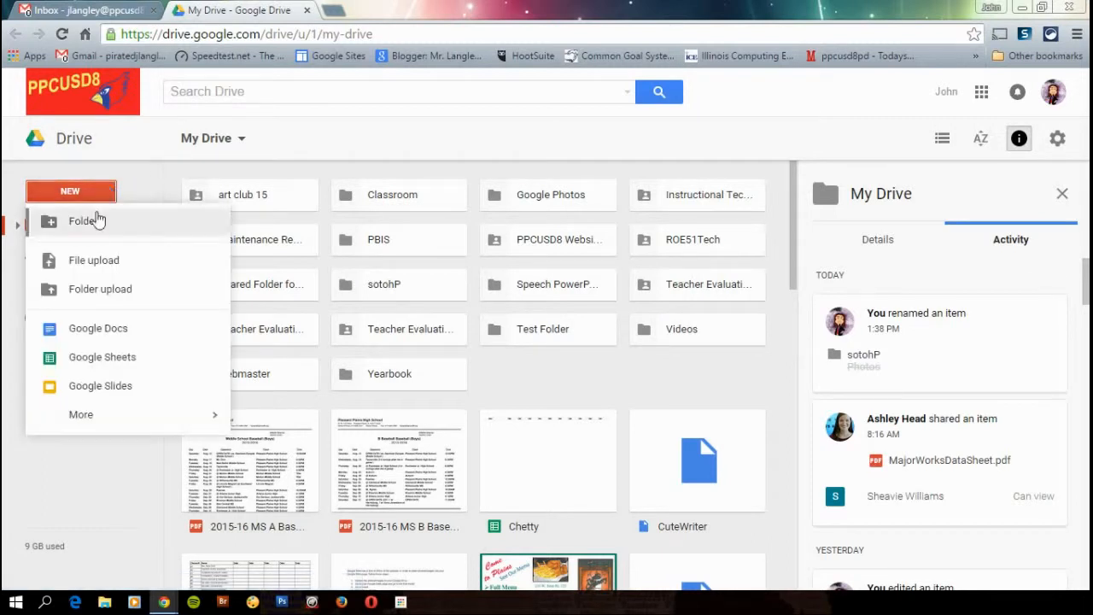
left_click(82, 221)
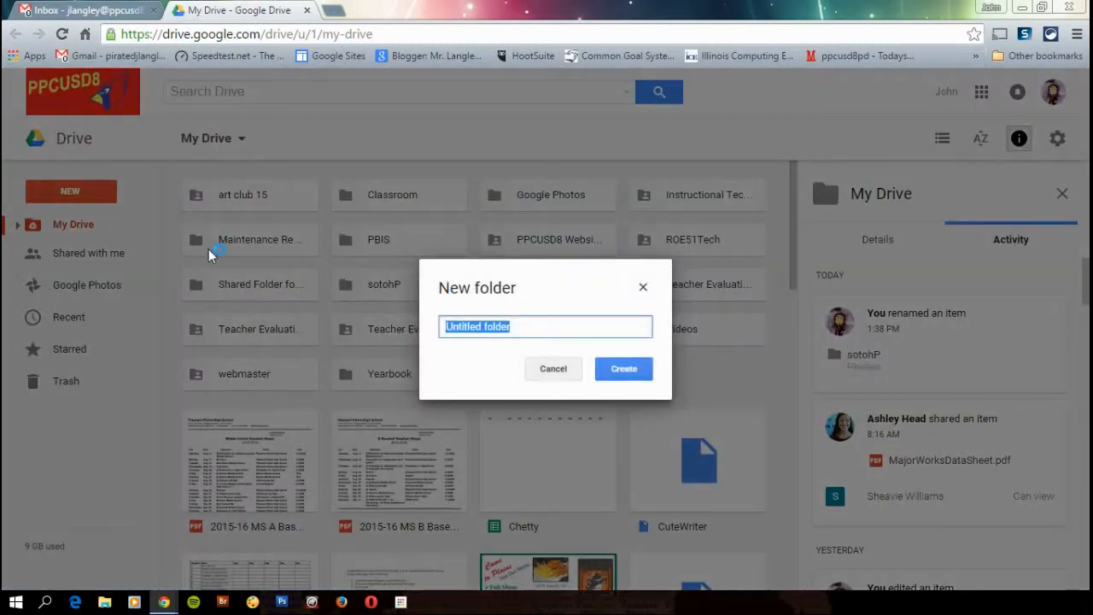
type("W")
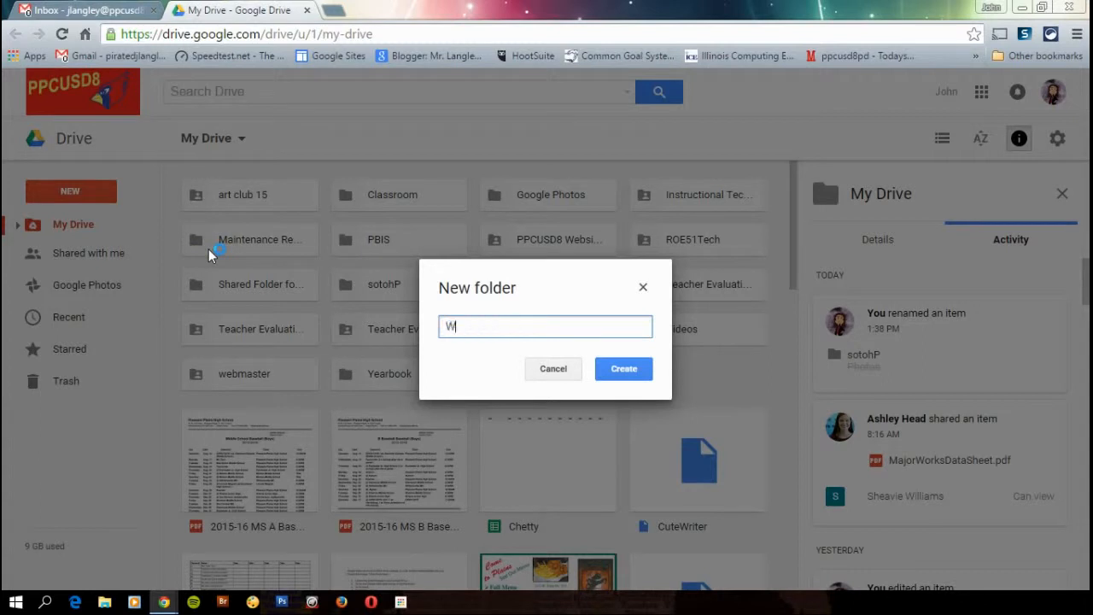
type("ebsite Folder")
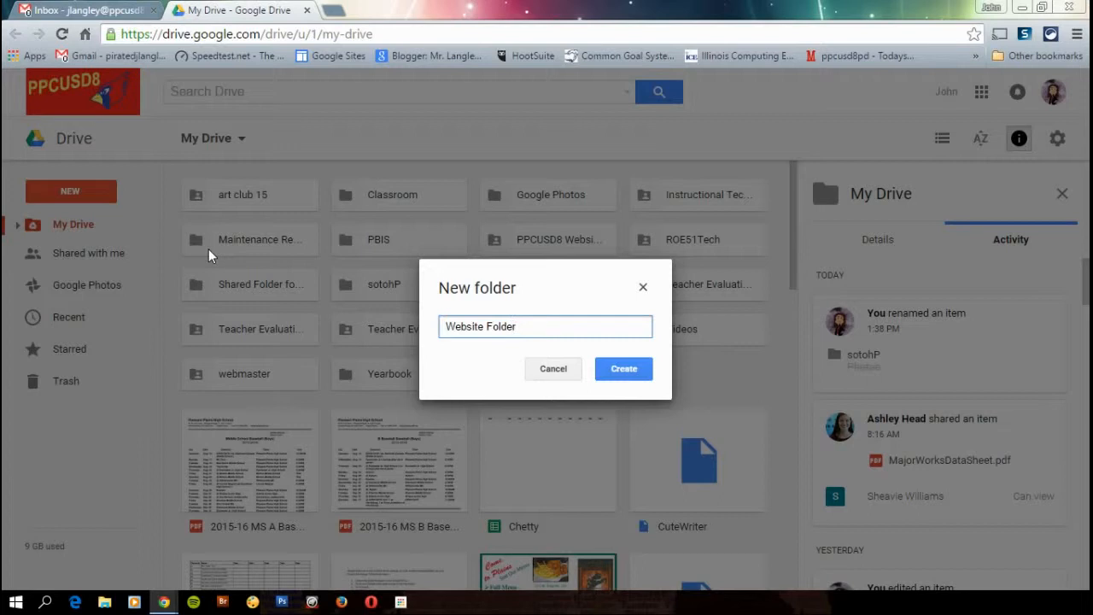
left_click(624, 369)
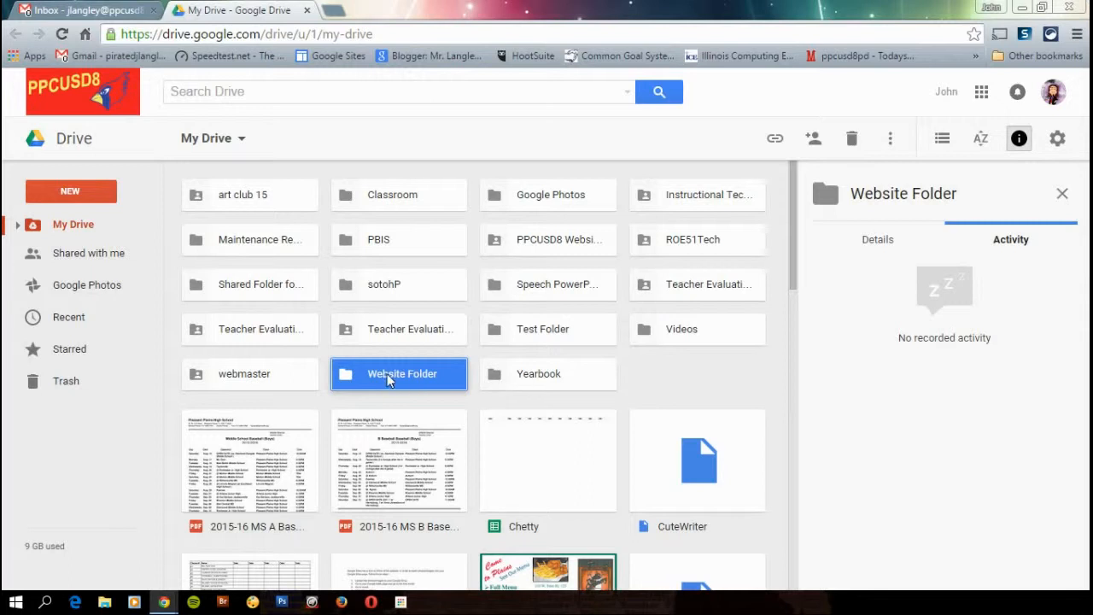
mouse_move(390, 381)
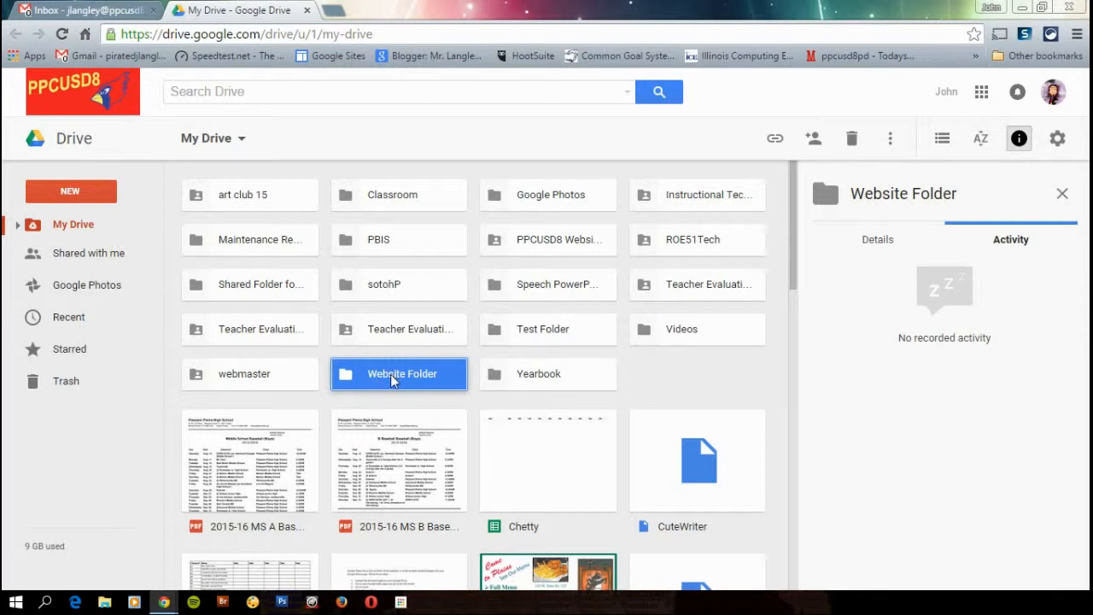
mouse_move(391, 383)
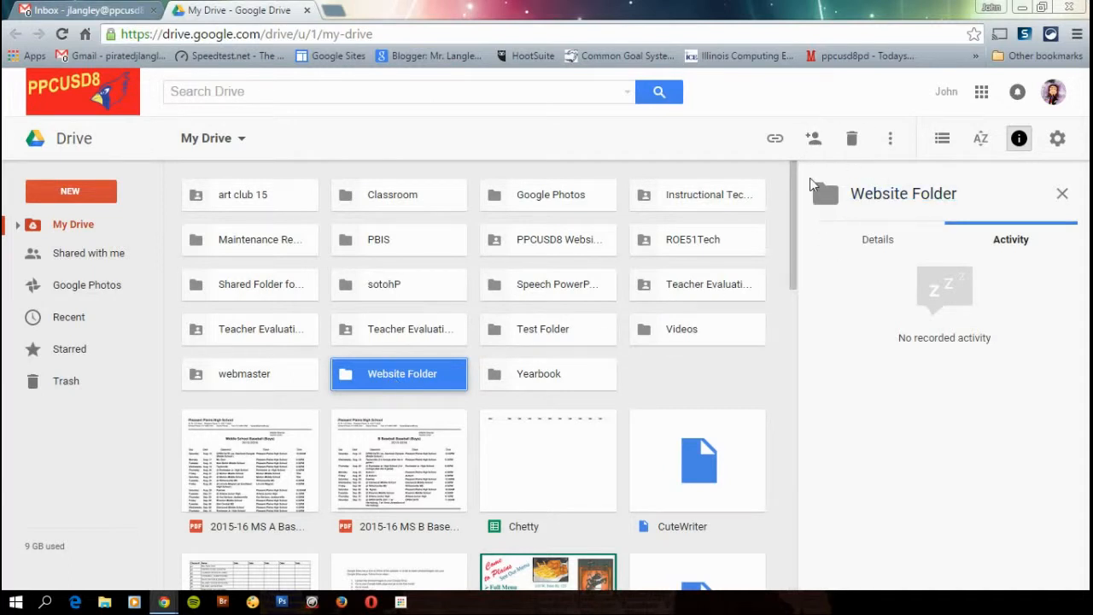
Share Website Folder as 'On - Public on the web' through the advanced sharing settings.
left_click(813, 137)
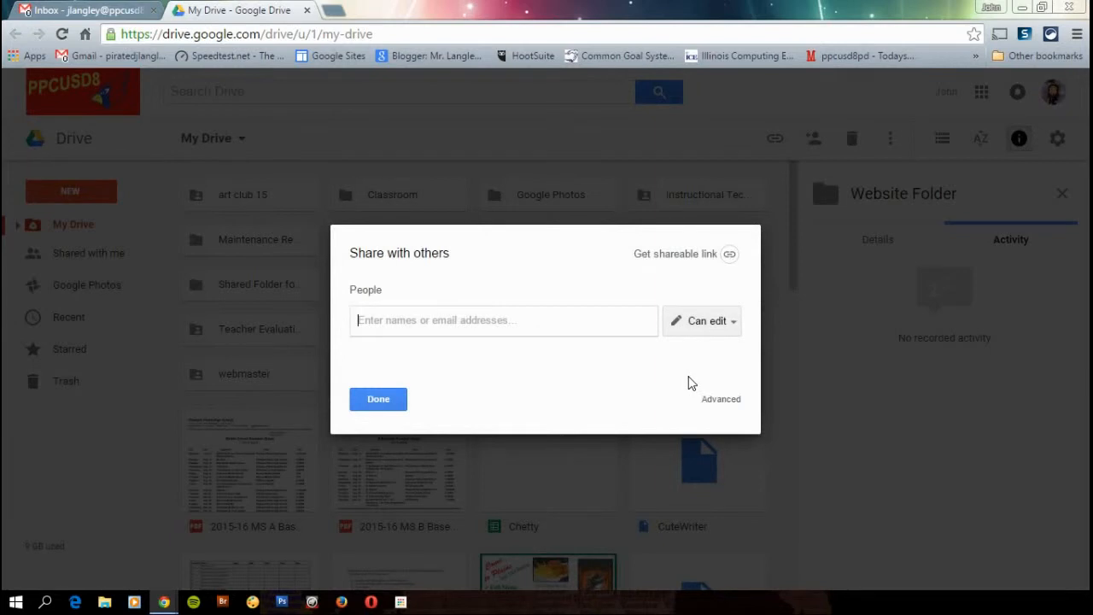
mouse_move(687, 386)
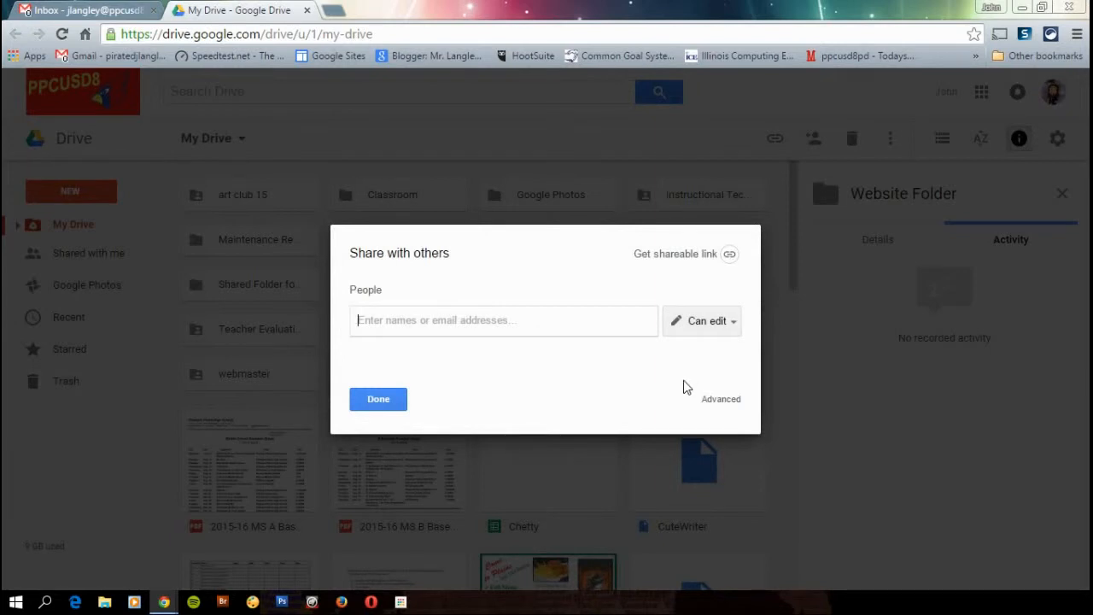
mouse_move(721, 400)
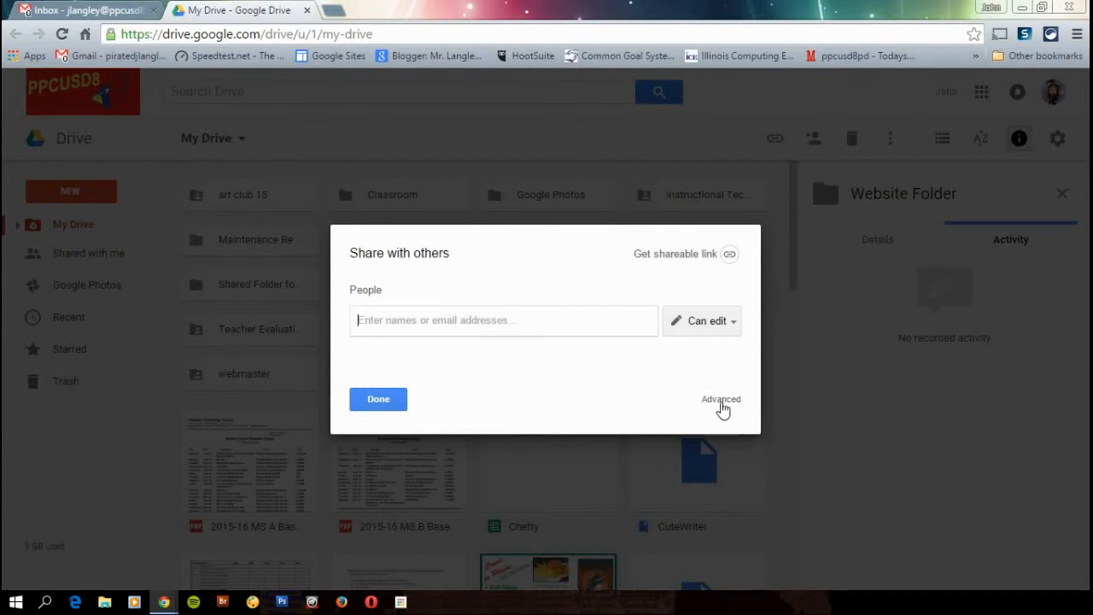
left_click(721, 400)
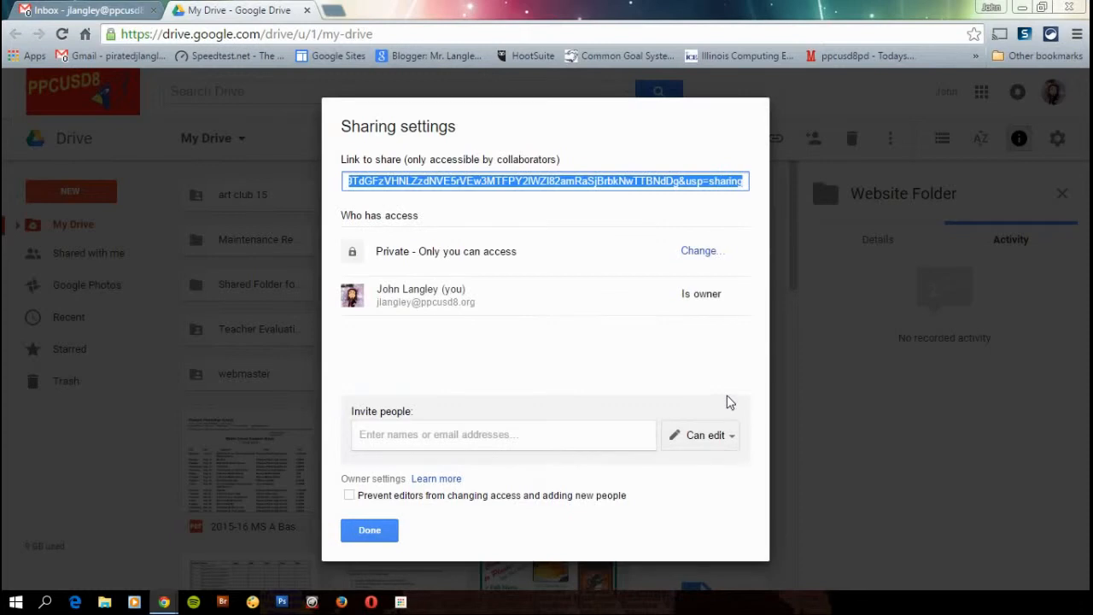
mouse_move(553, 262)
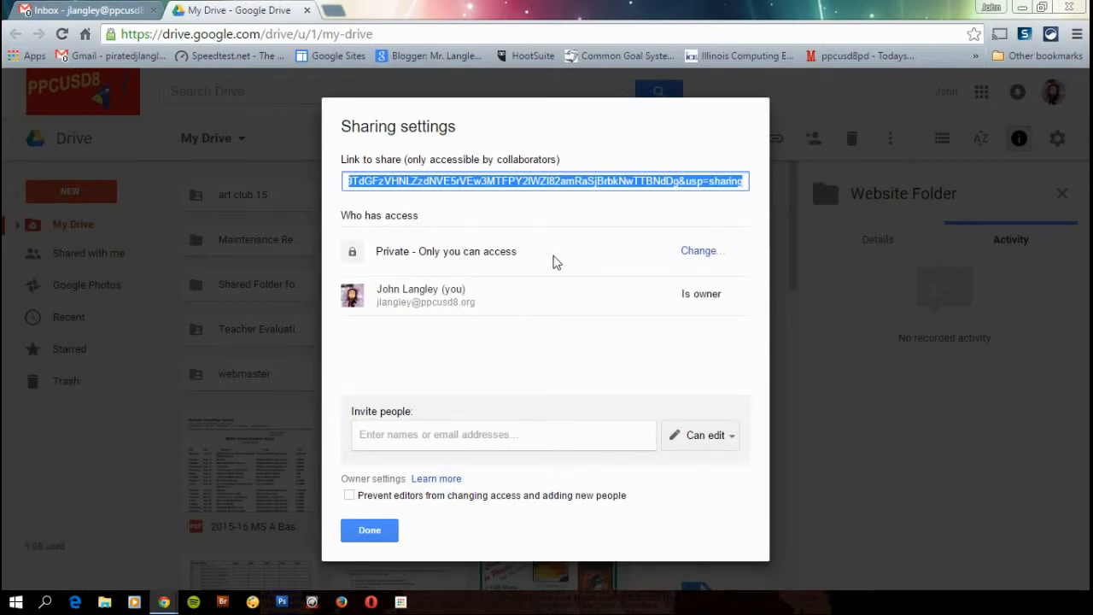
mouse_move(701, 253)
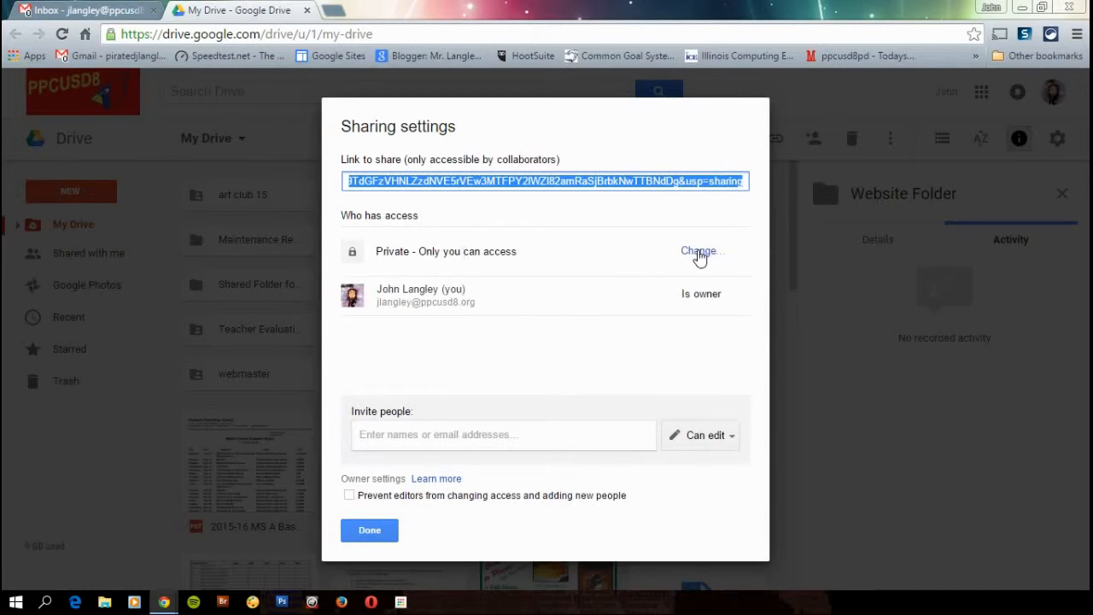
left_click(700, 251)
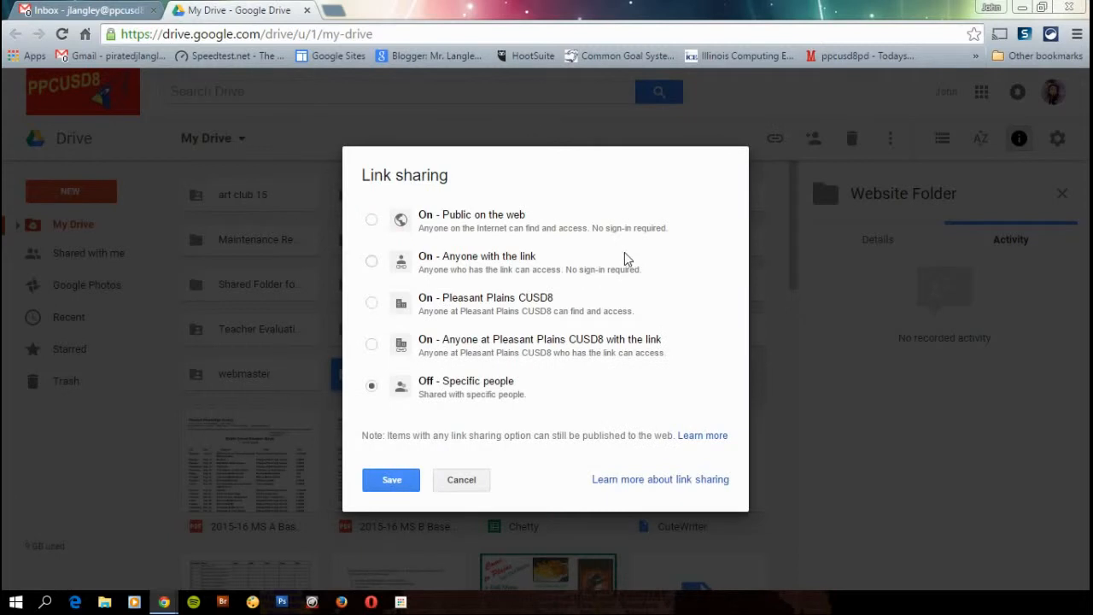
mouse_move(374, 249)
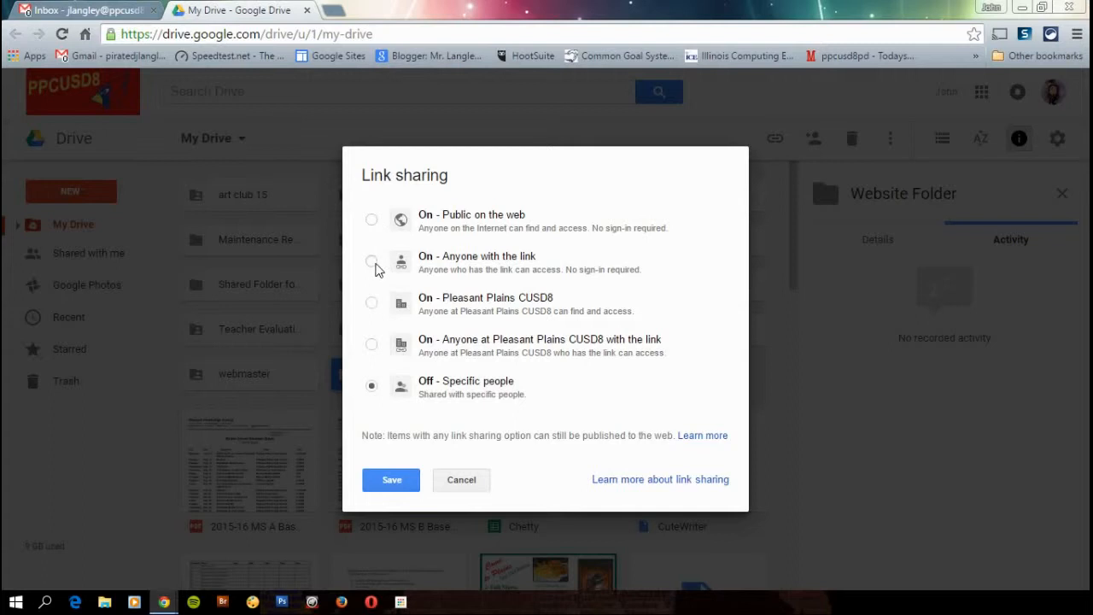
left_click(372, 218)
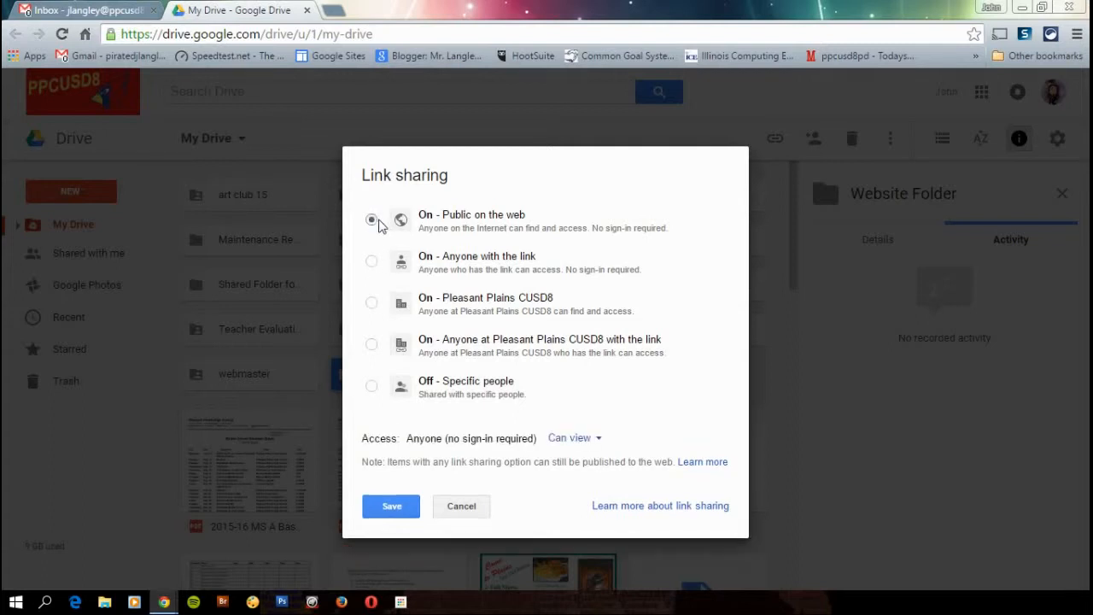
left_click(373, 218)
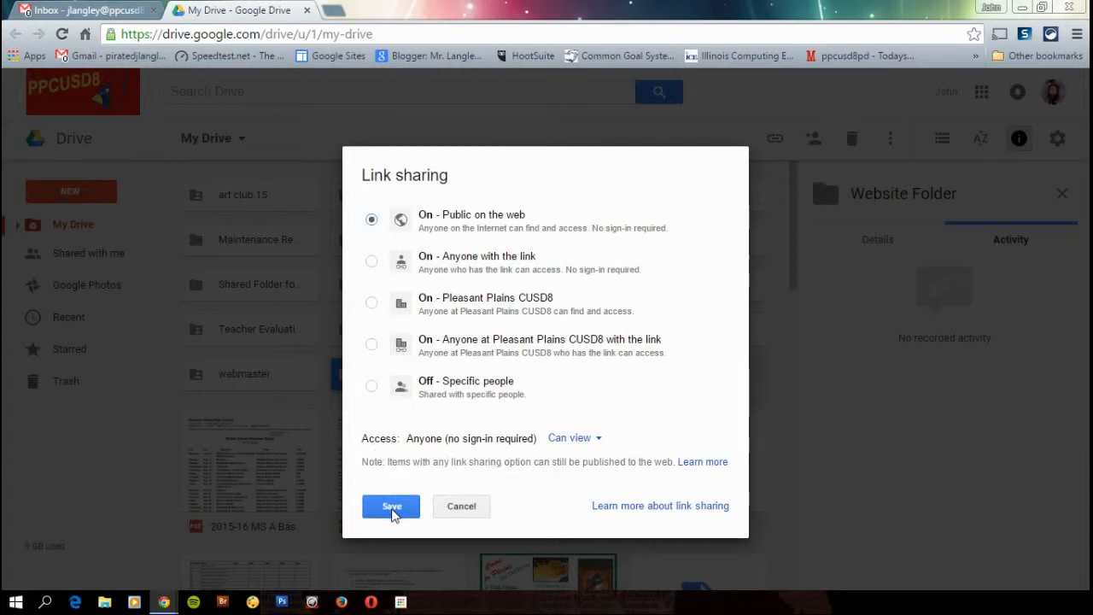
left_click(390, 506)
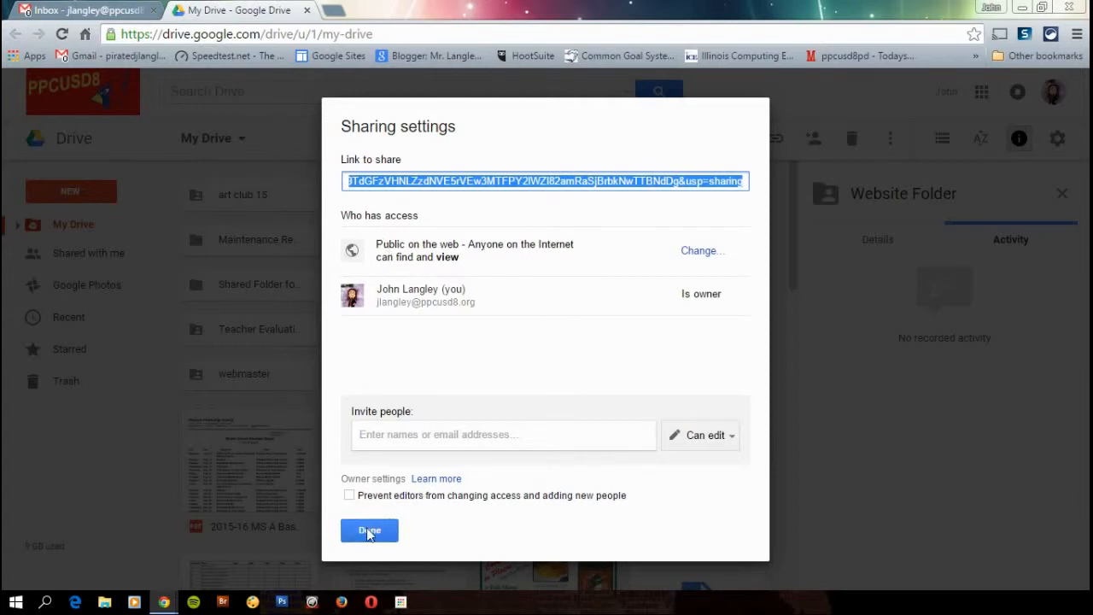
left_click(369, 529)
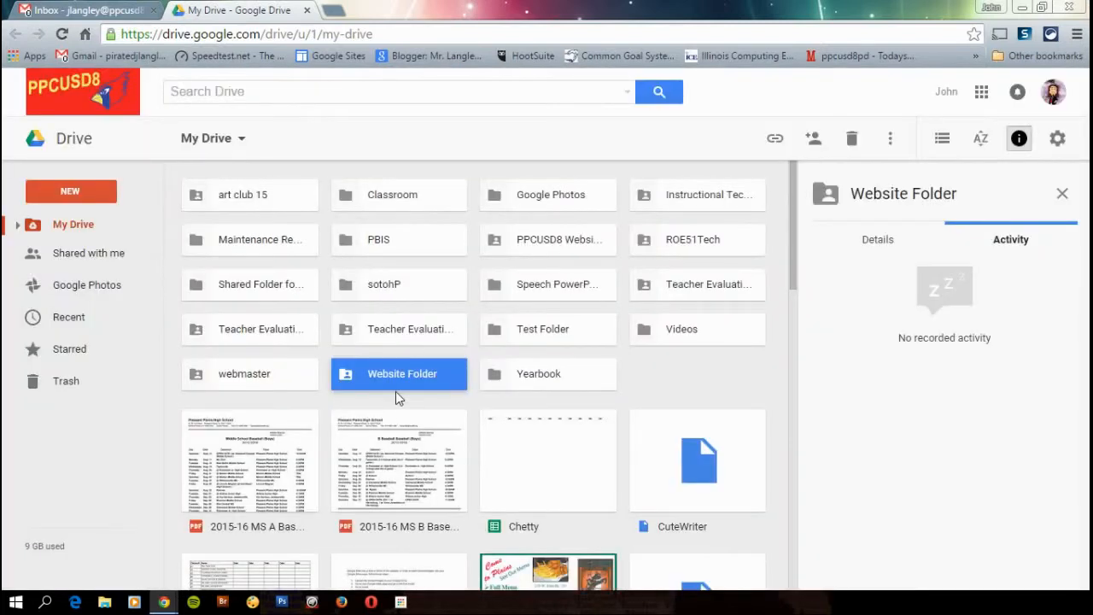
Upload IMG_9791.jpg from the computer's Pictures folder into Website Folder.
double_click(402, 373)
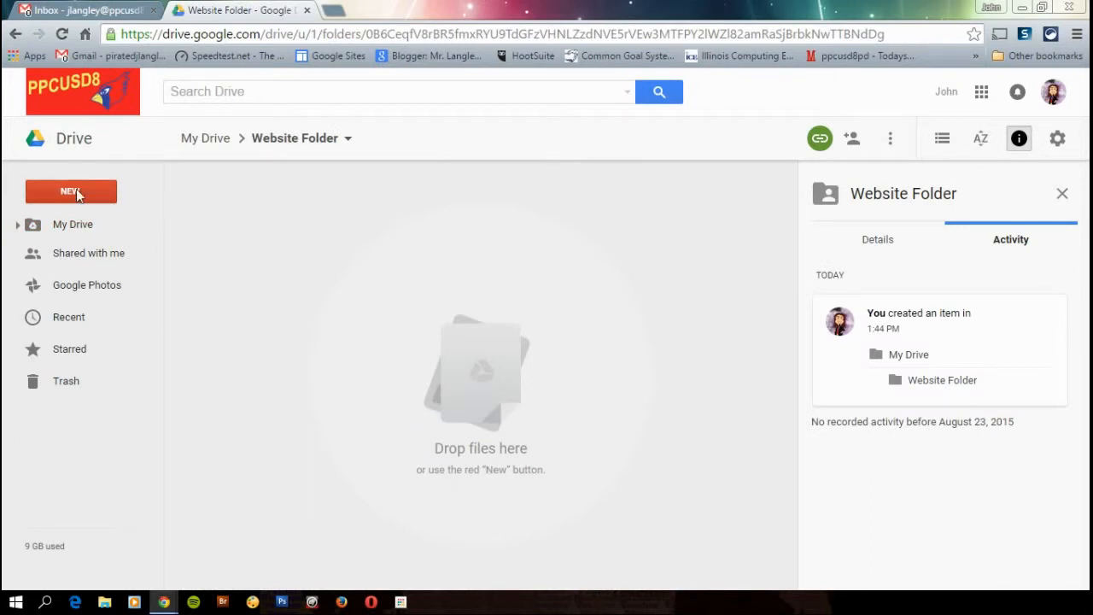
left_click(70, 192)
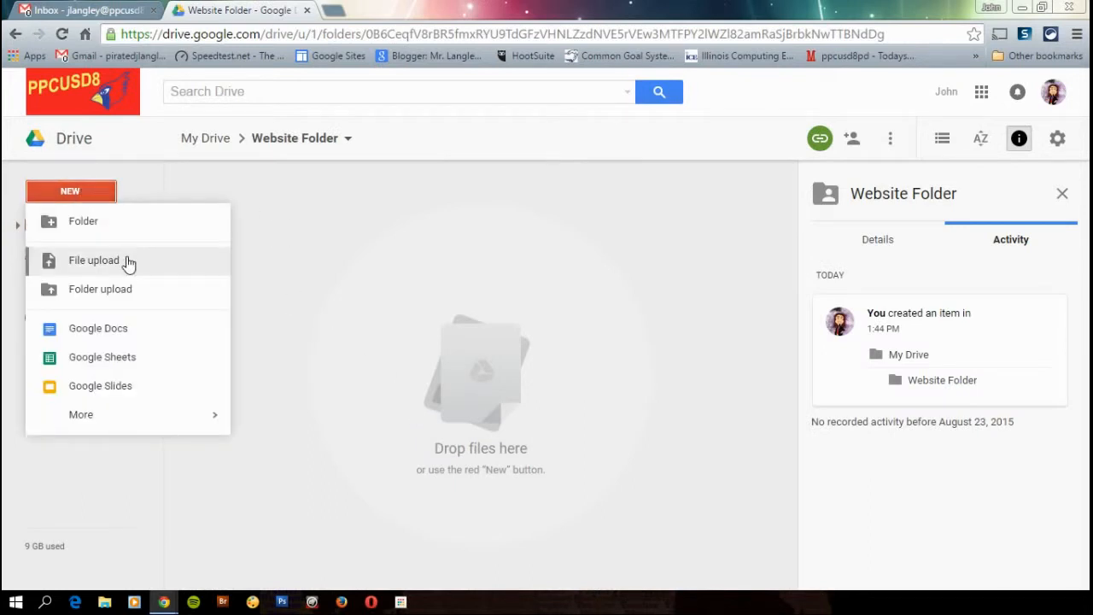
left_click(94, 260)
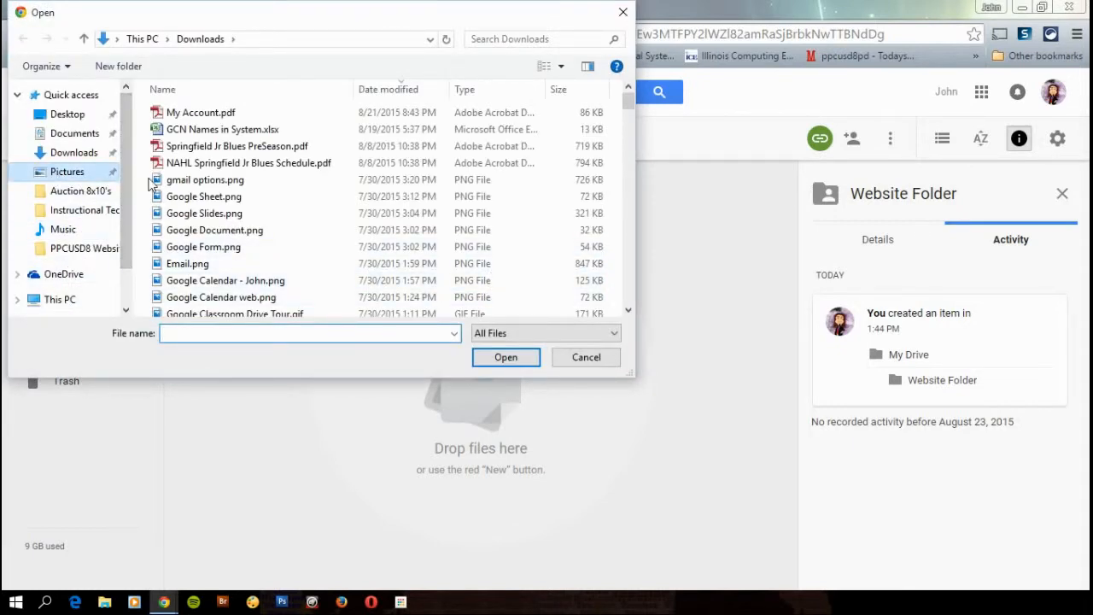
left_click(67, 170)
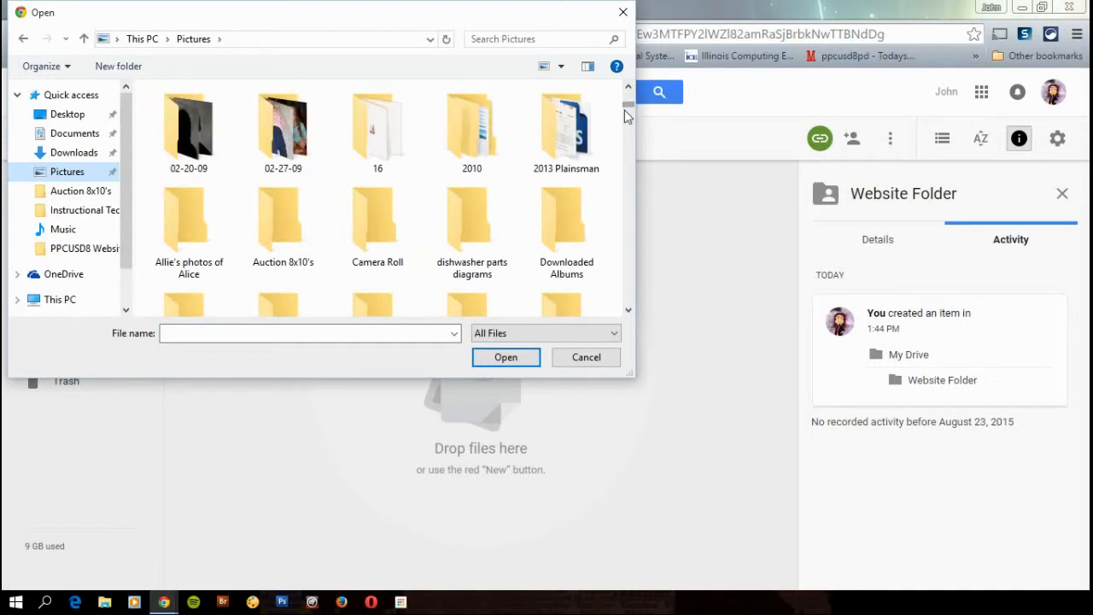
scroll("down", 3)
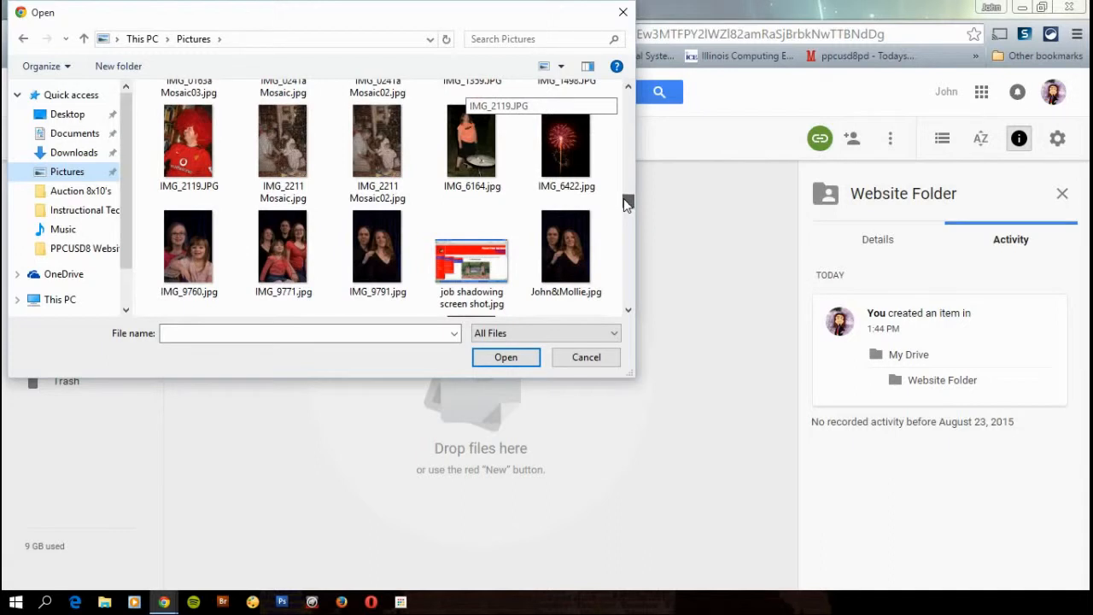
left_click(377, 248)
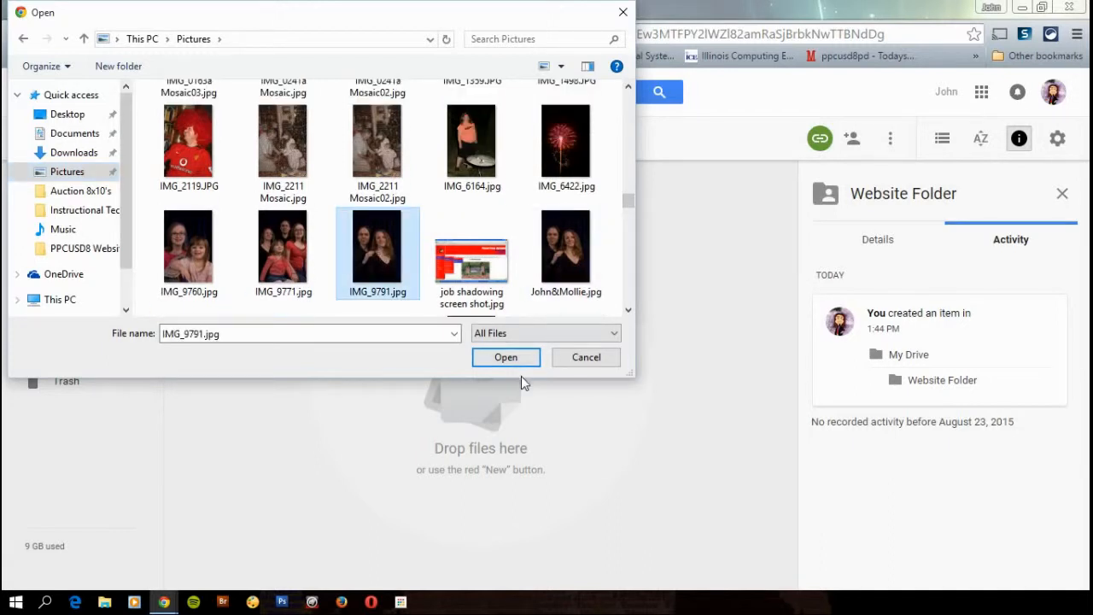
left_click(506, 357)
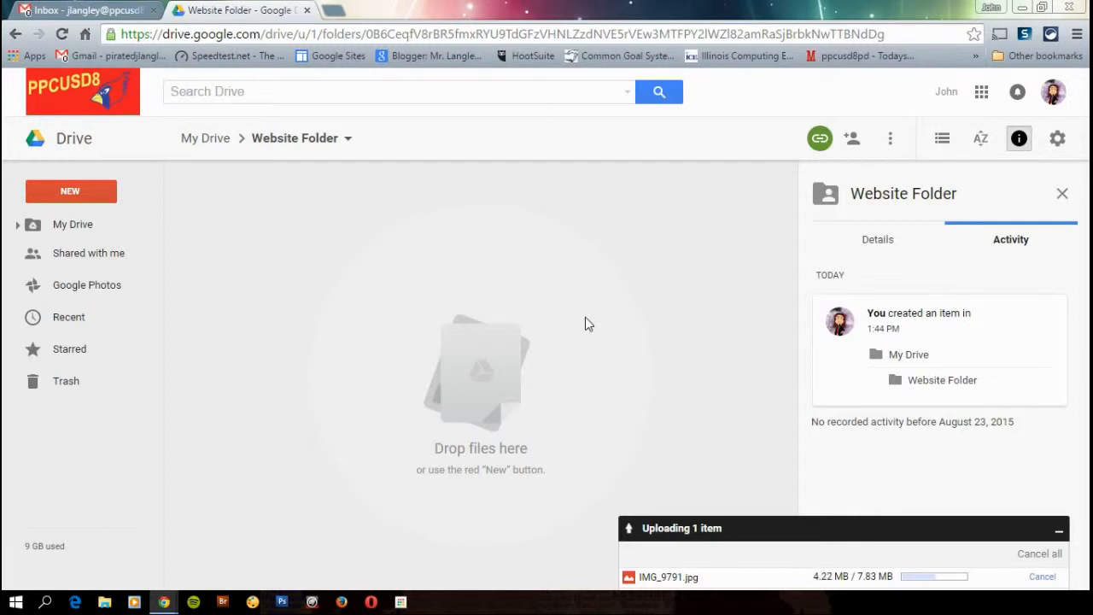
mouse_move(540, 304)
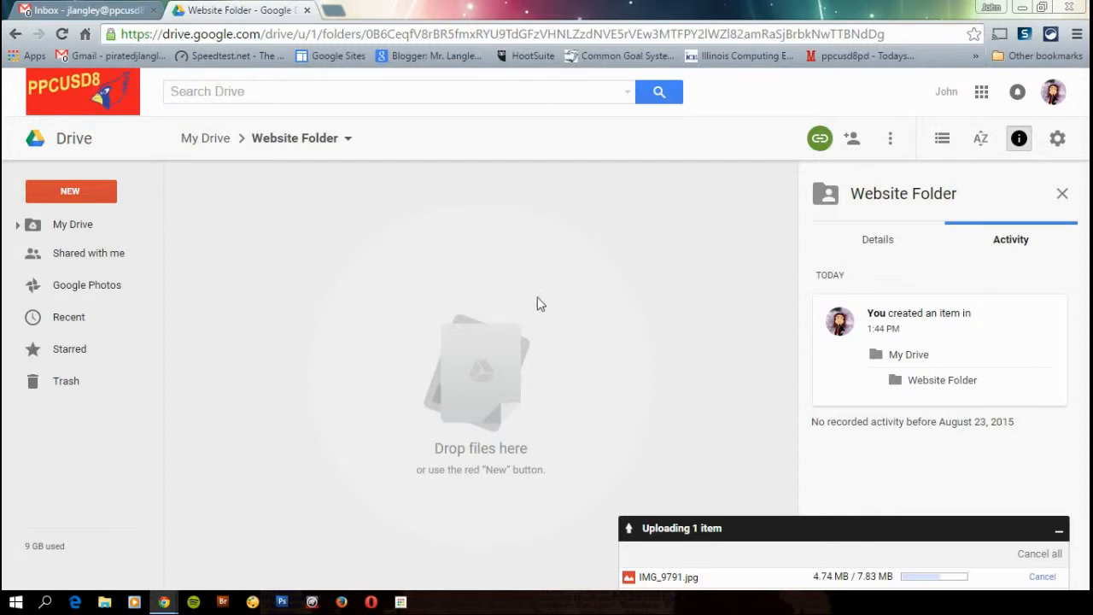
mouse_move(570, 307)
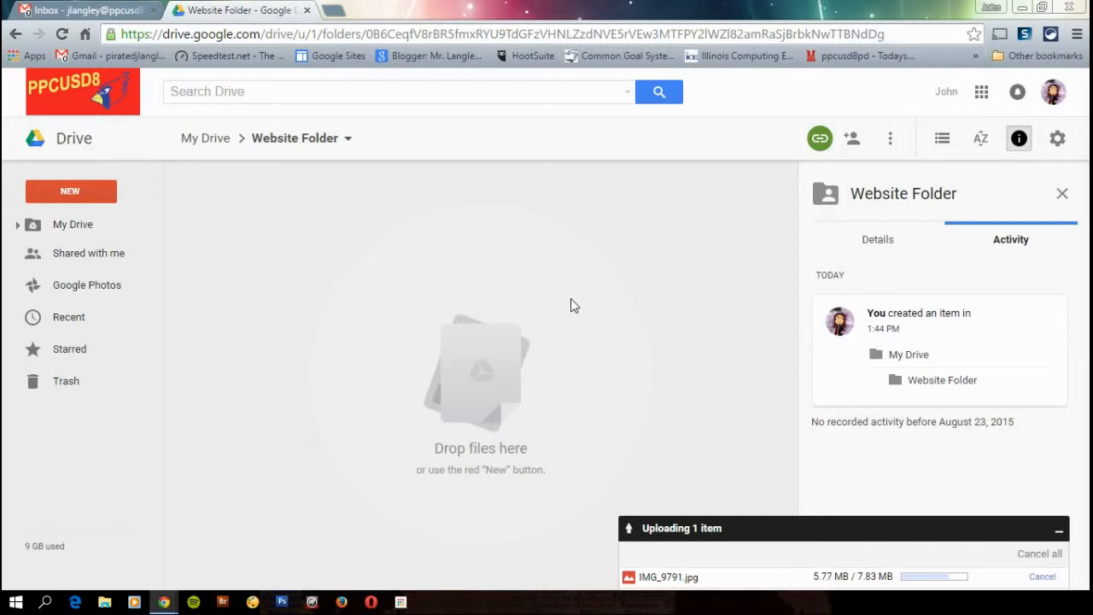
mouse_move(581, 301)
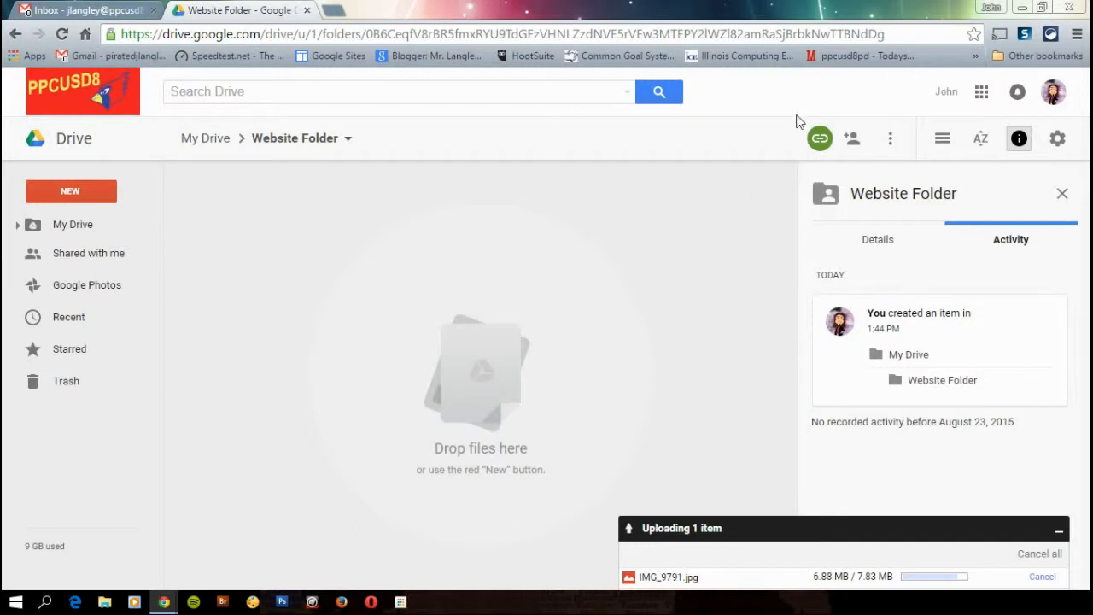
mouse_move(851, 98)
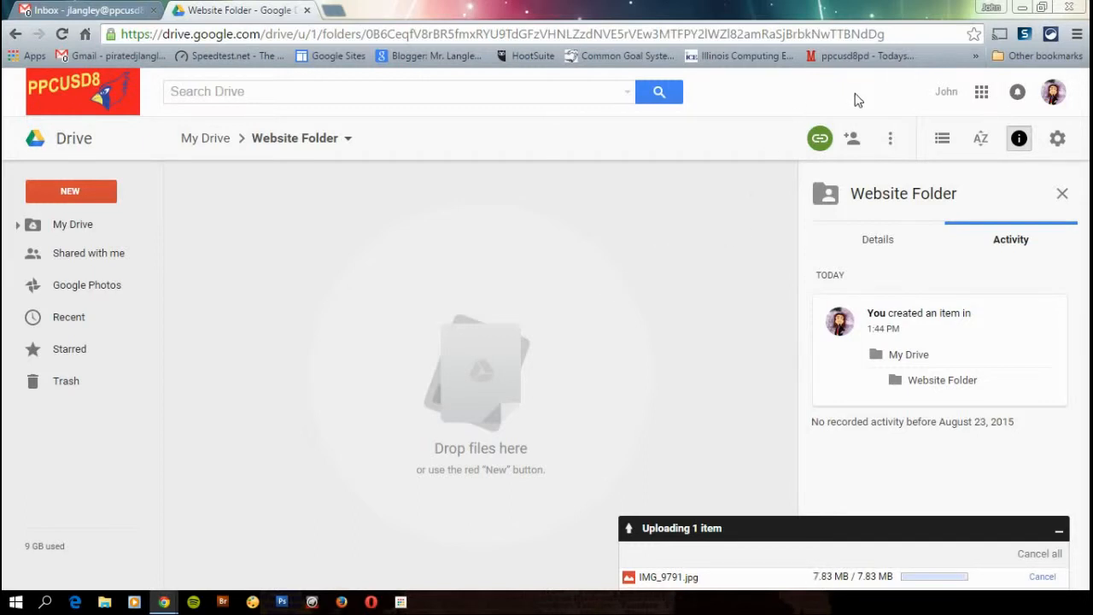
mouse_move(251, 260)
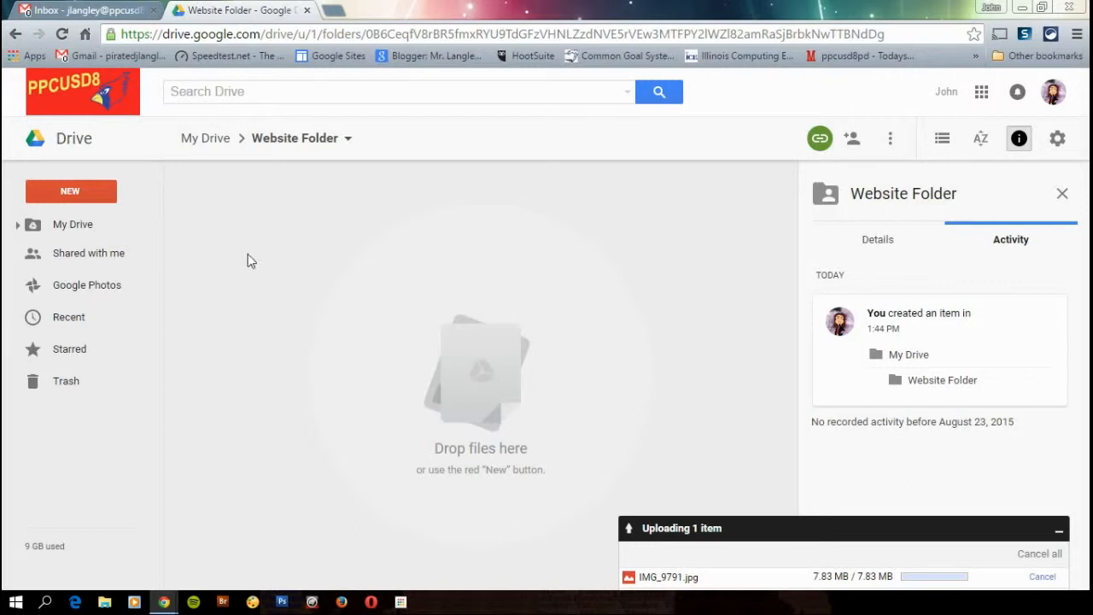
mouse_move(275, 258)
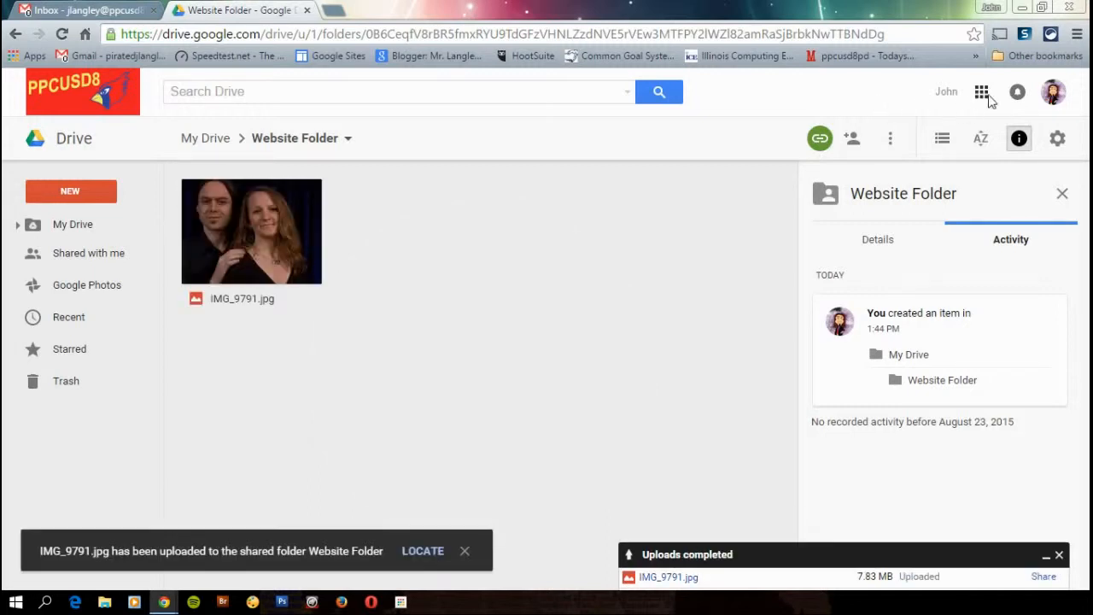
Bring up the Google apps grid once the photo upload finishes.
left_click(981, 92)
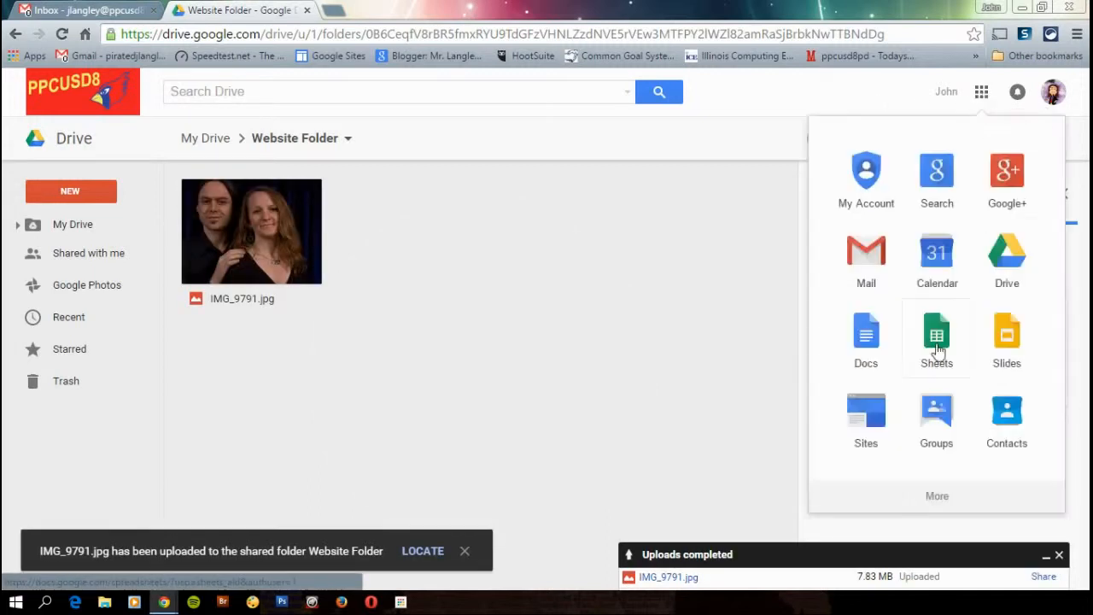
Go to Google Sites and open the Mr. Langley's Classroom site.
left_click(865, 419)
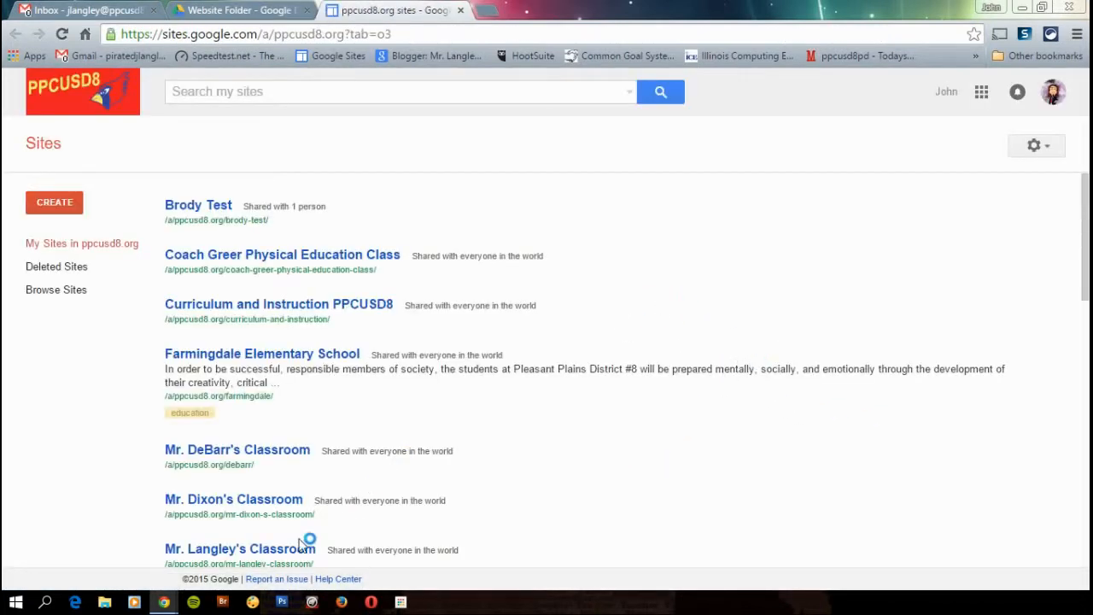
left_click(239, 548)
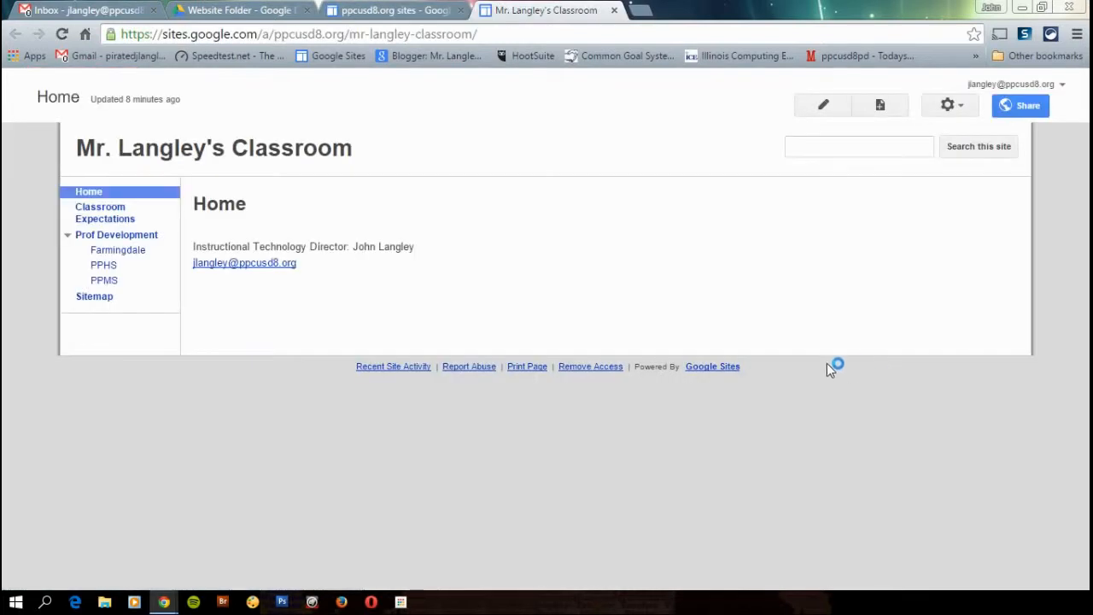
mouse_move(772, 105)
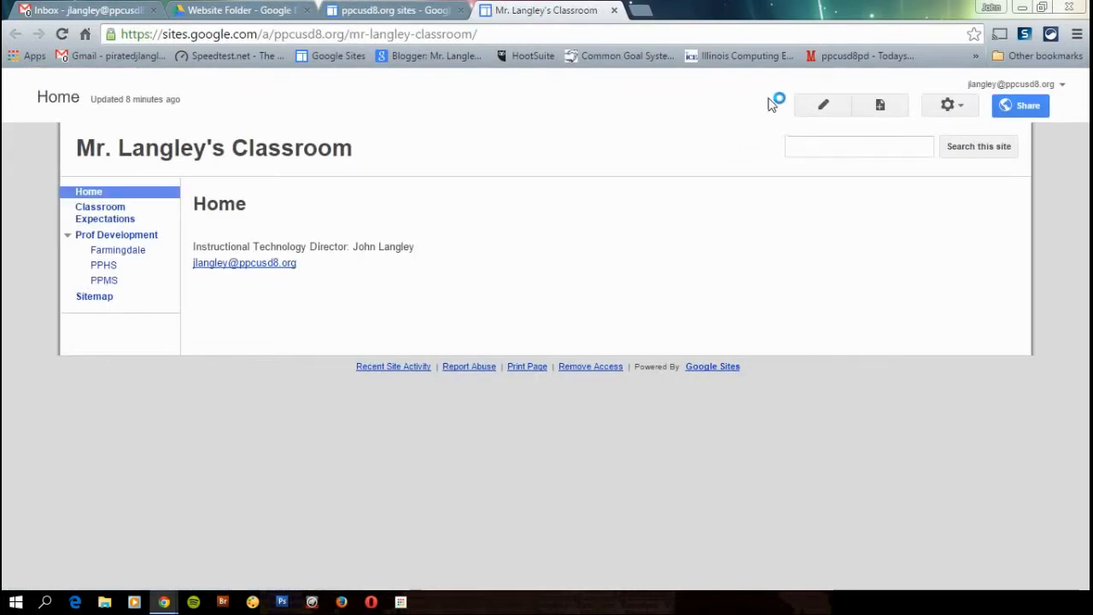
mouse_move(824, 104)
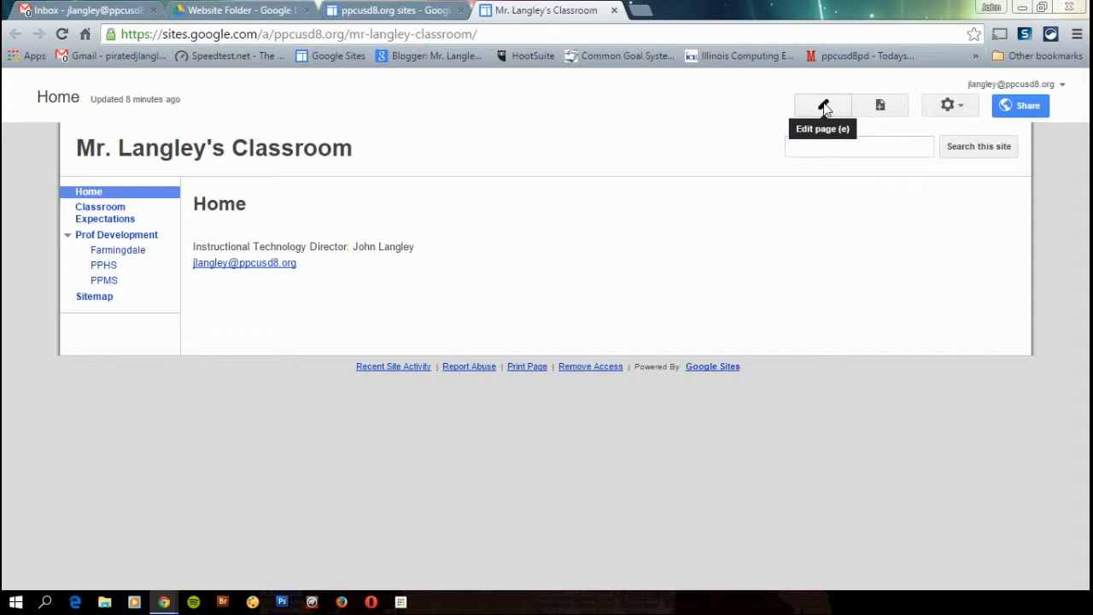
Put the Home page into editing mode with the Edit page button.
left_click(823, 106)
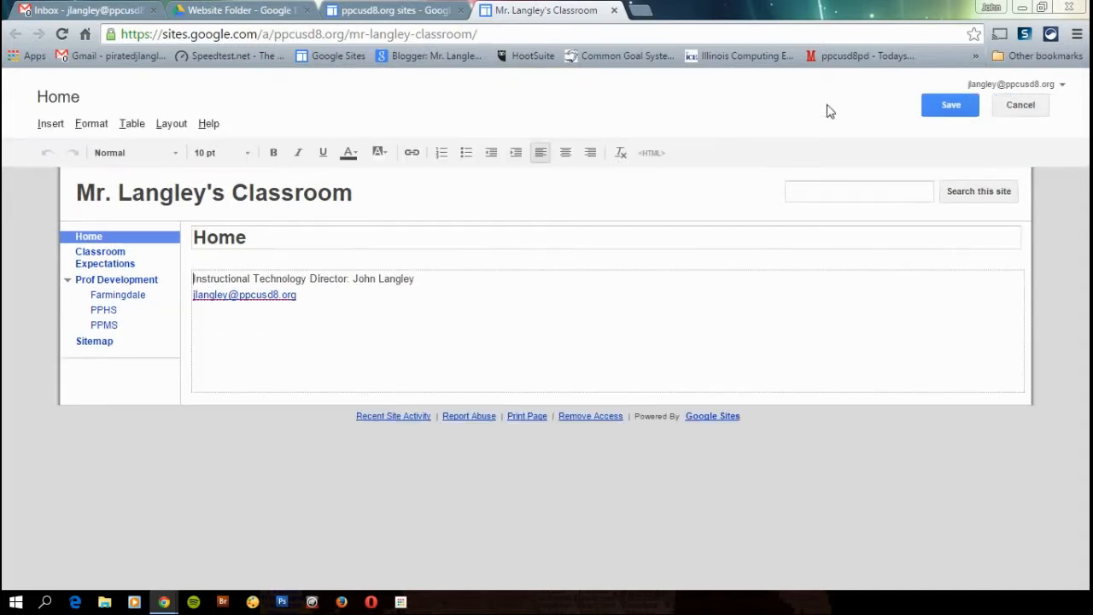
mouse_move(833, 127)
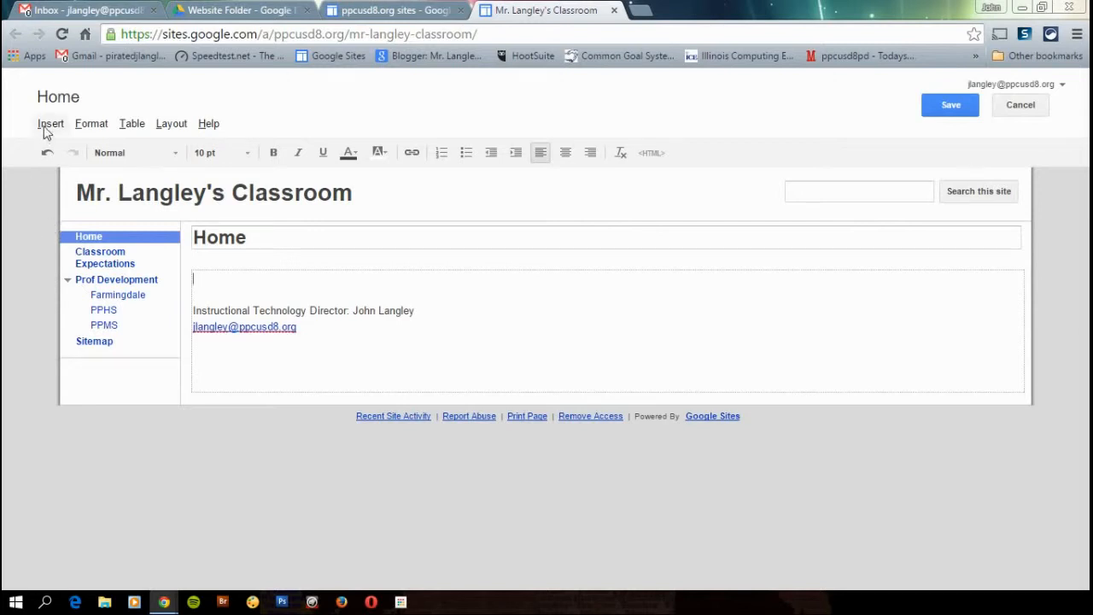
Start inserting a Drive image from the Insert menu.
left_click(51, 123)
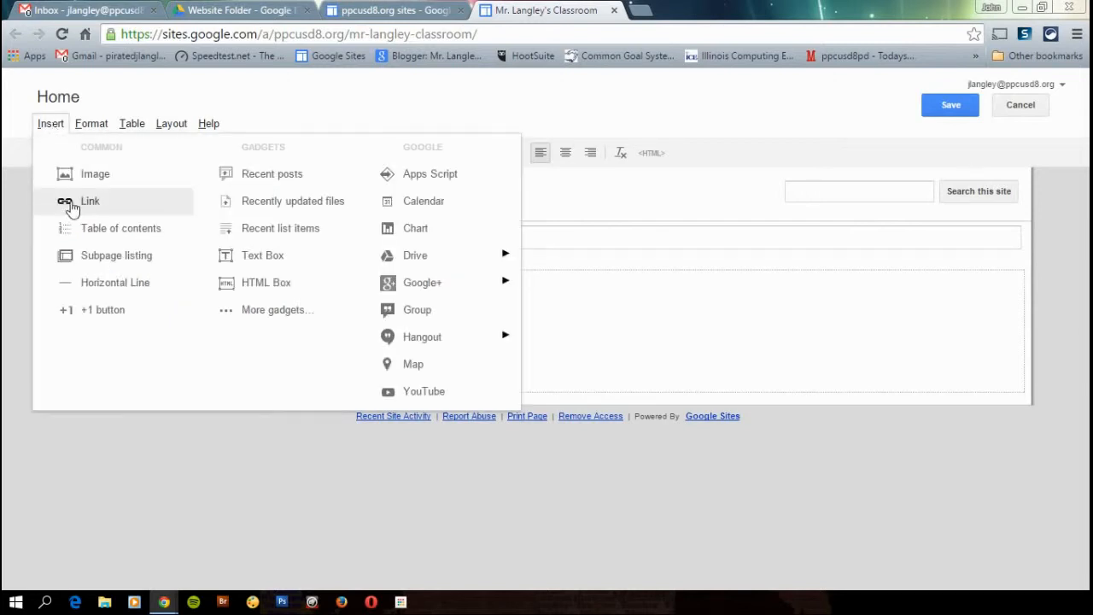
mouse_move(415, 254)
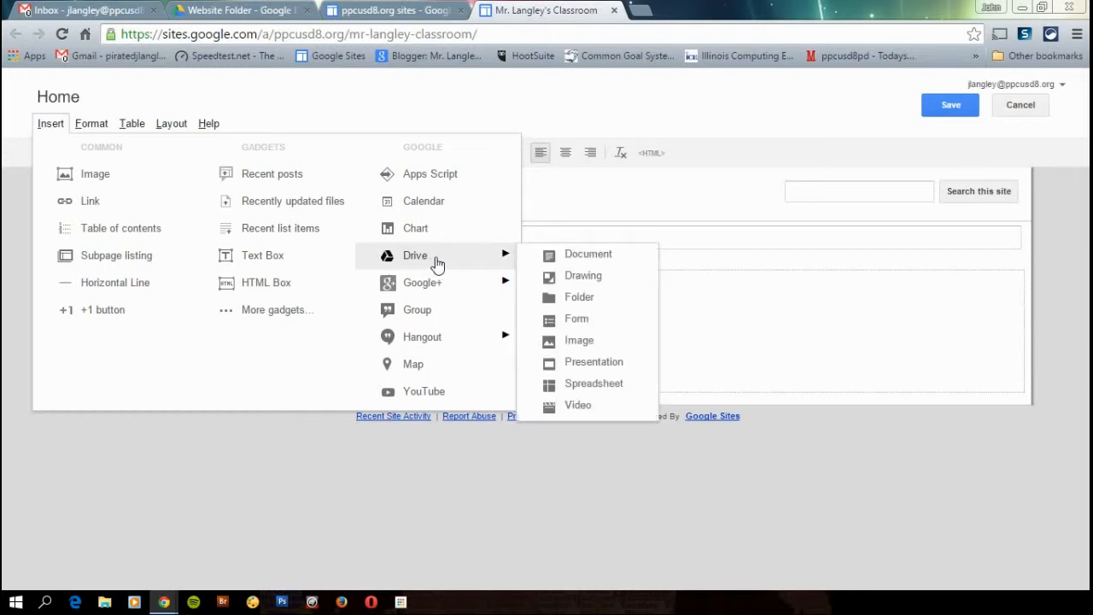
mouse_move(447, 259)
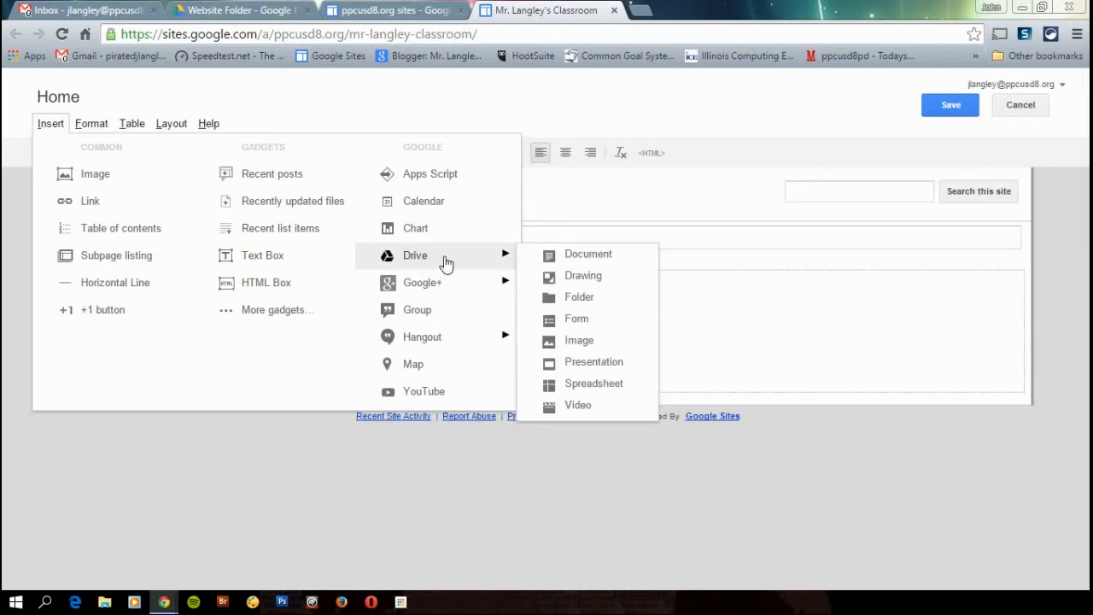
mouse_move(579, 340)
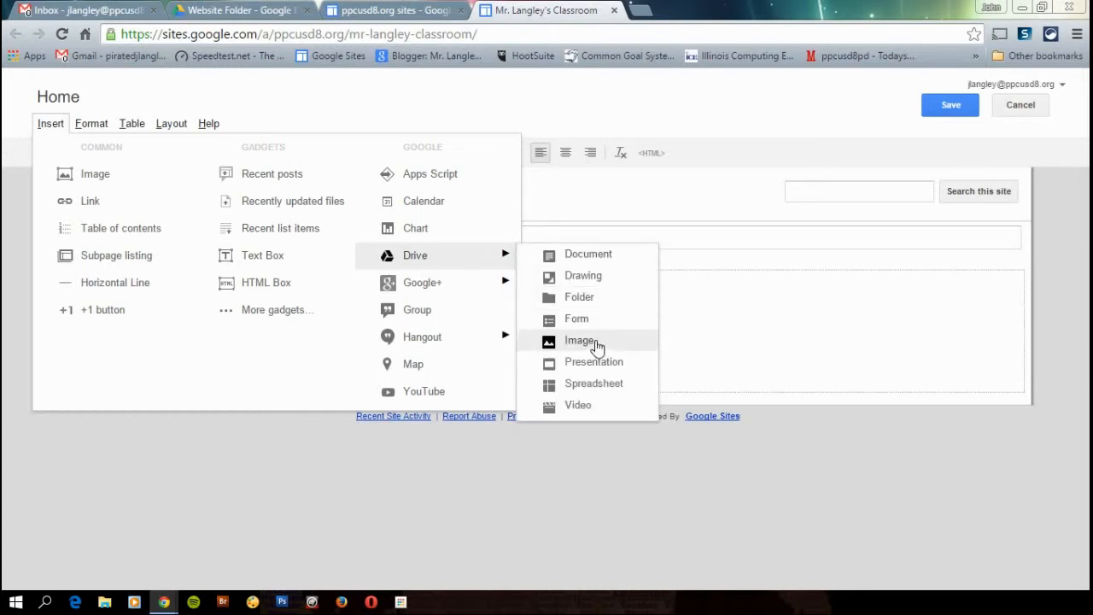
left_click(581, 340)
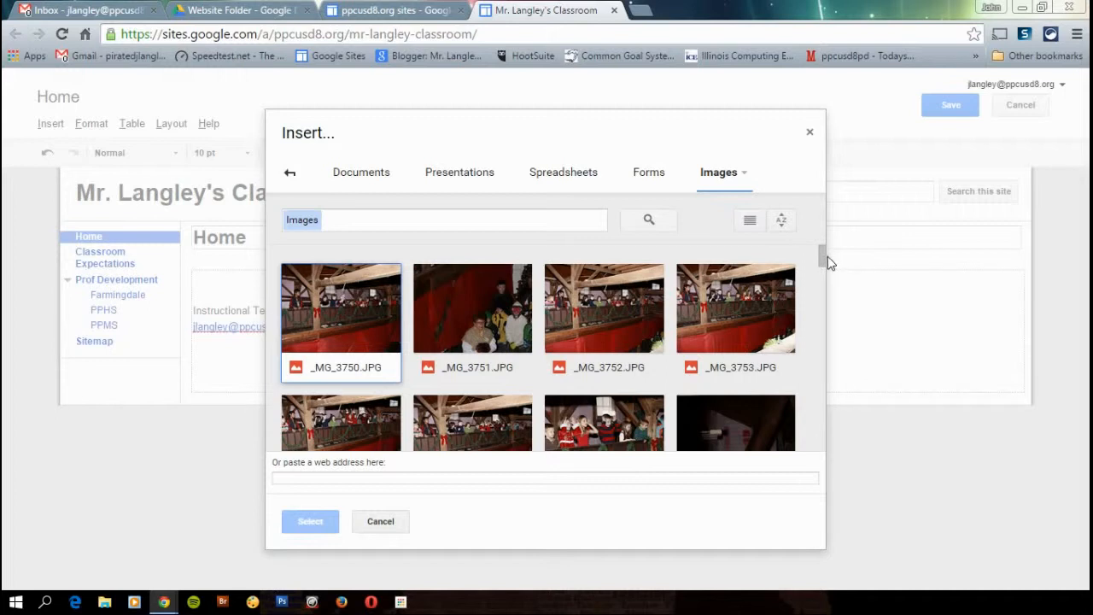
scroll("down", 3)
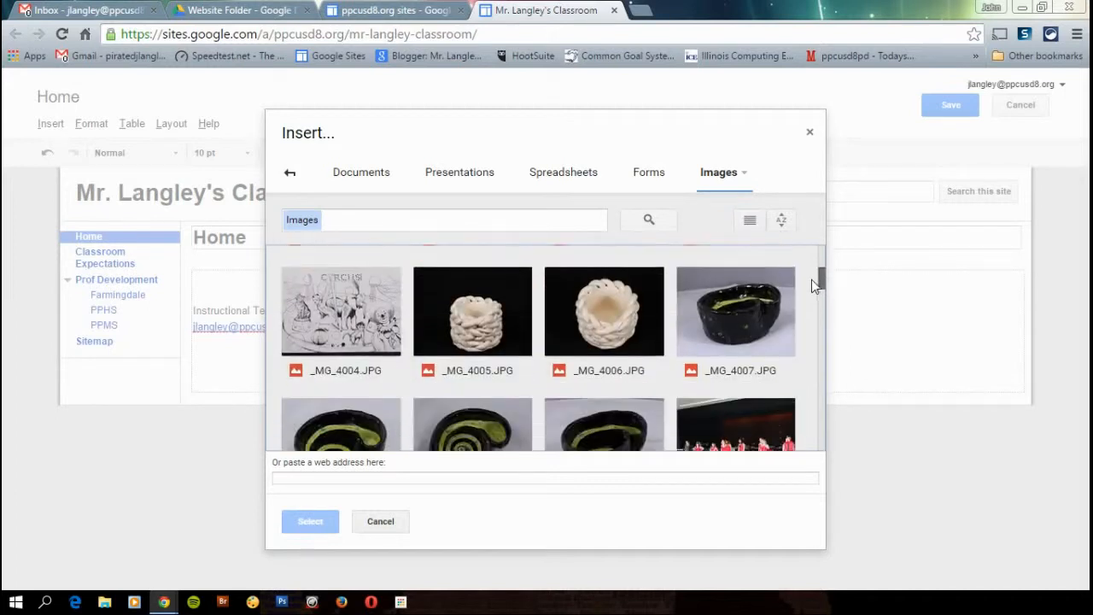
scroll("down", 3)
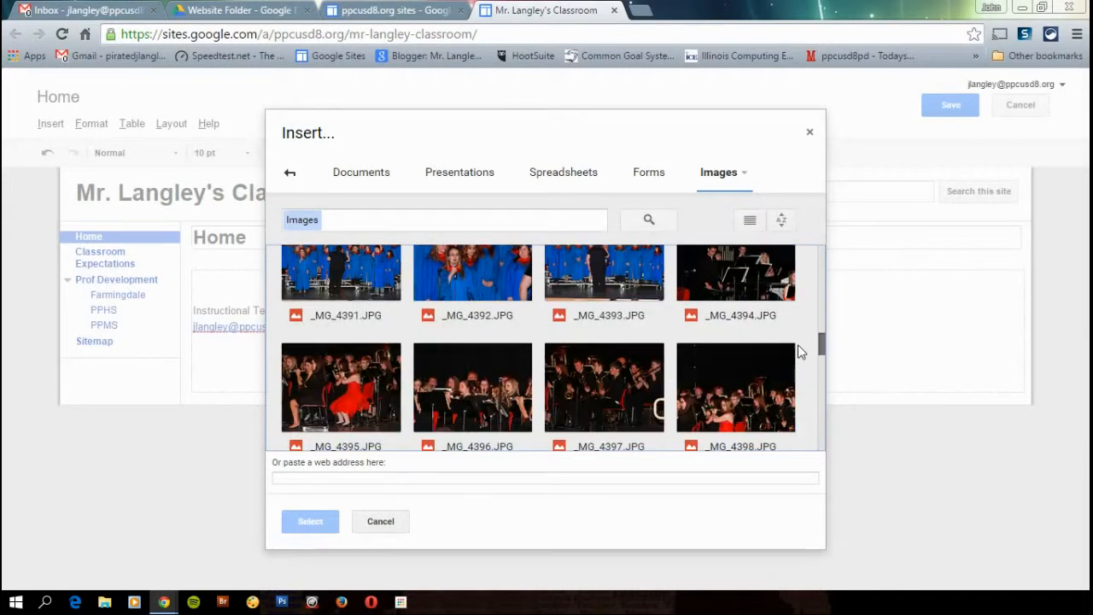
scroll("down", 3)
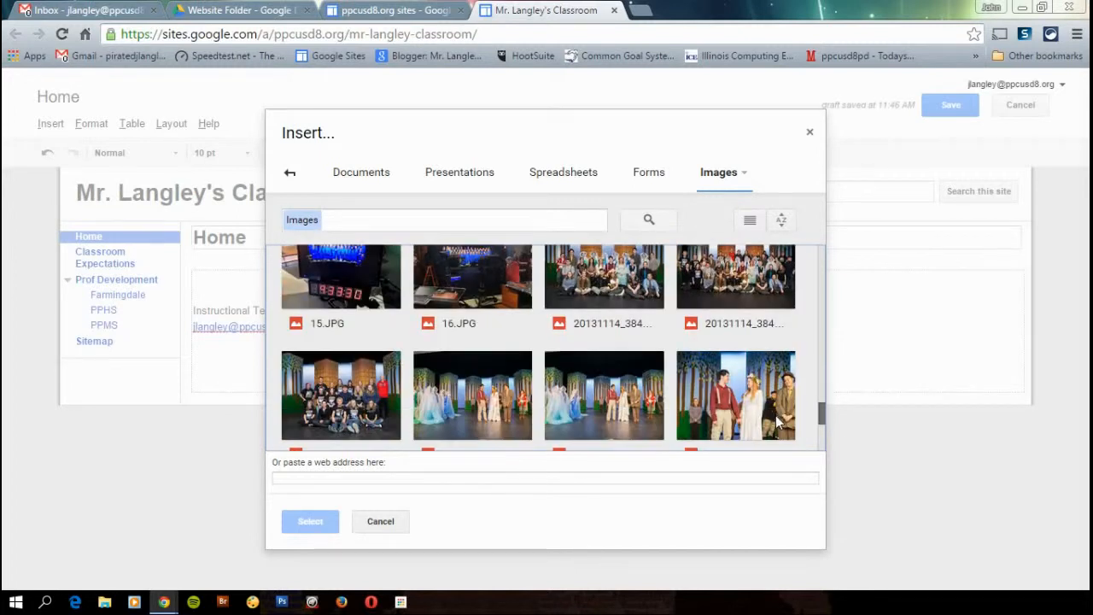
scroll("down", 3)
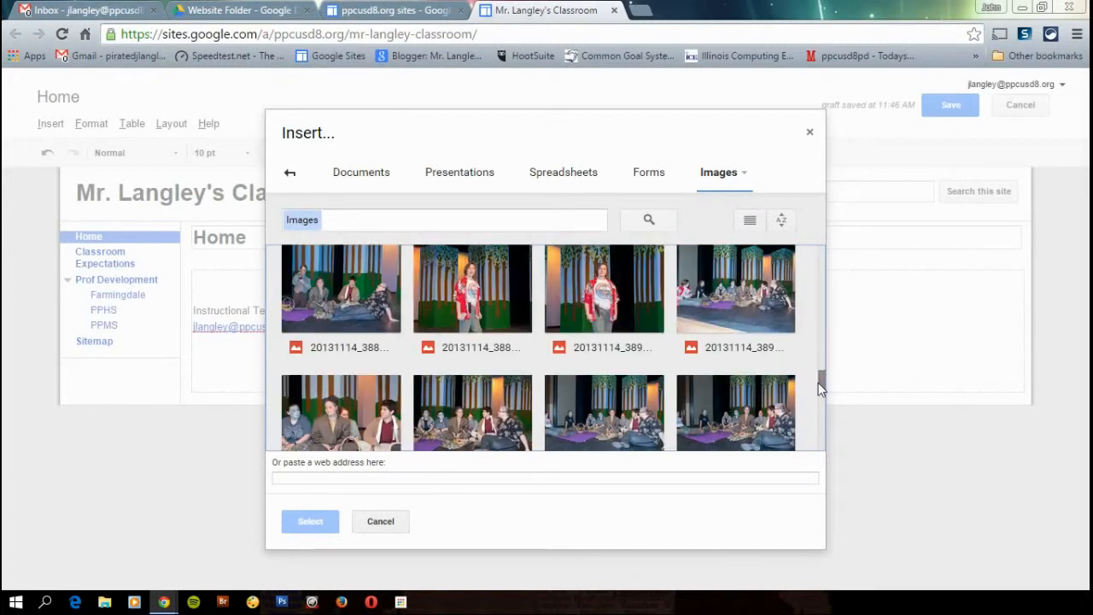
scroll("down", 3)
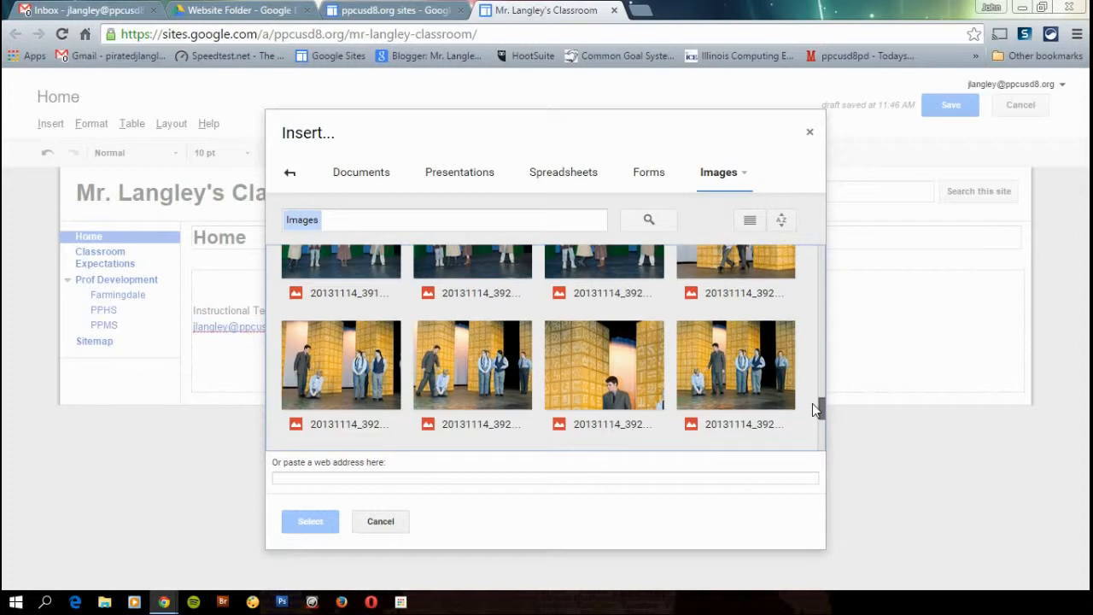
scroll("down", 3)
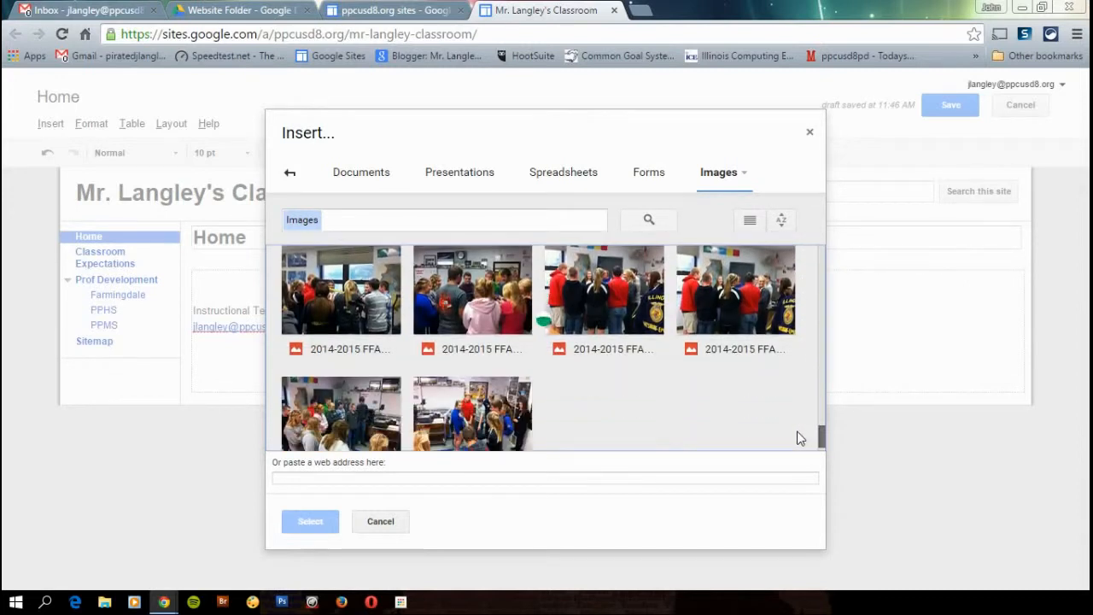
scroll("down", 3)
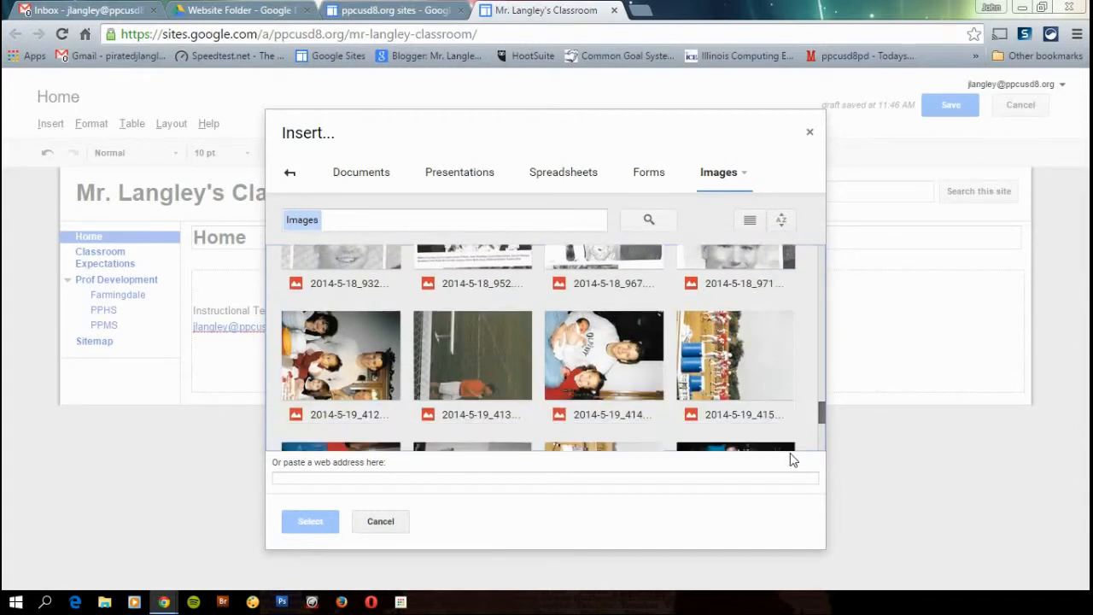
scroll("down", 3)
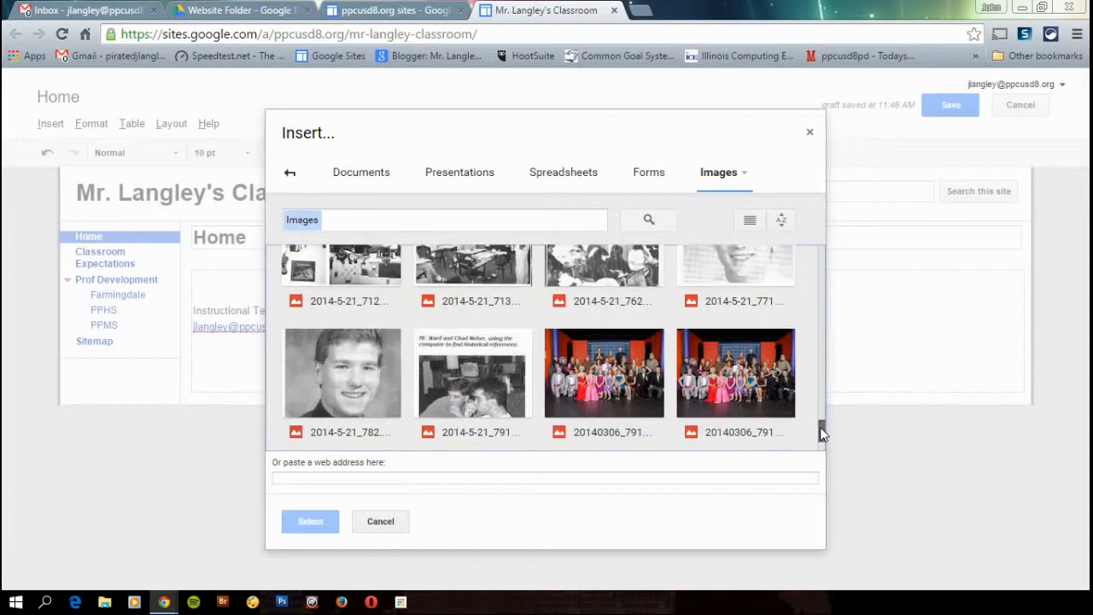
scroll("down", 3)
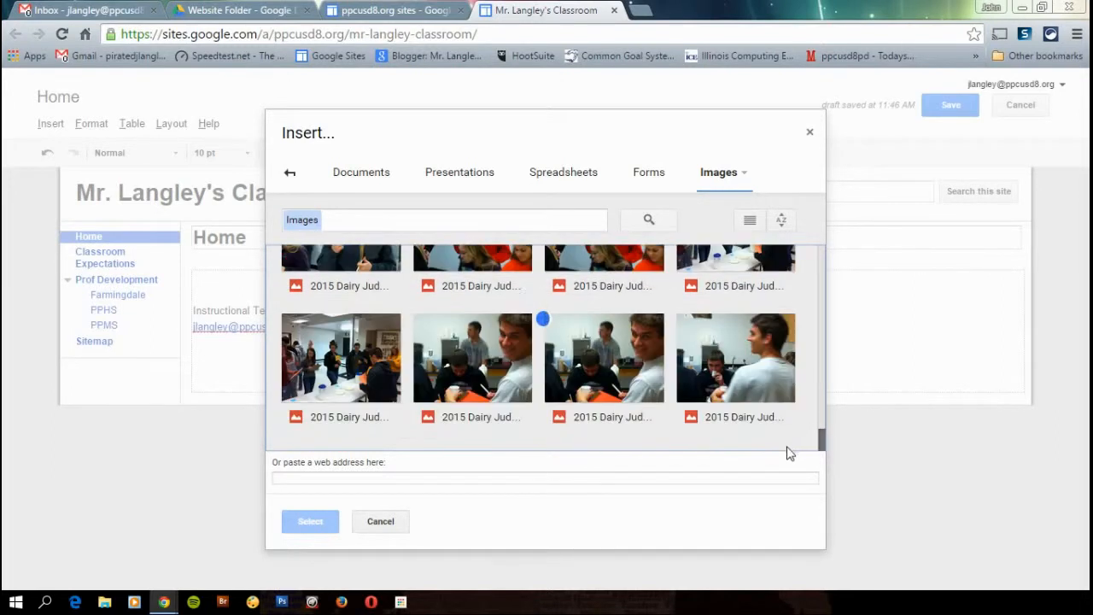
scroll("down", 3)
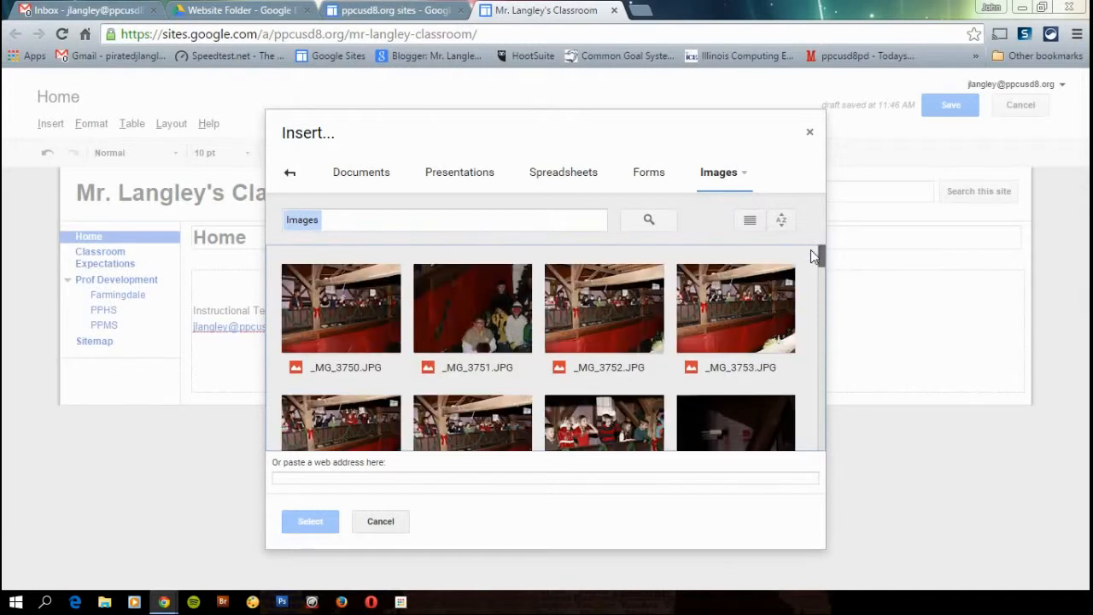
scroll("down", 3)
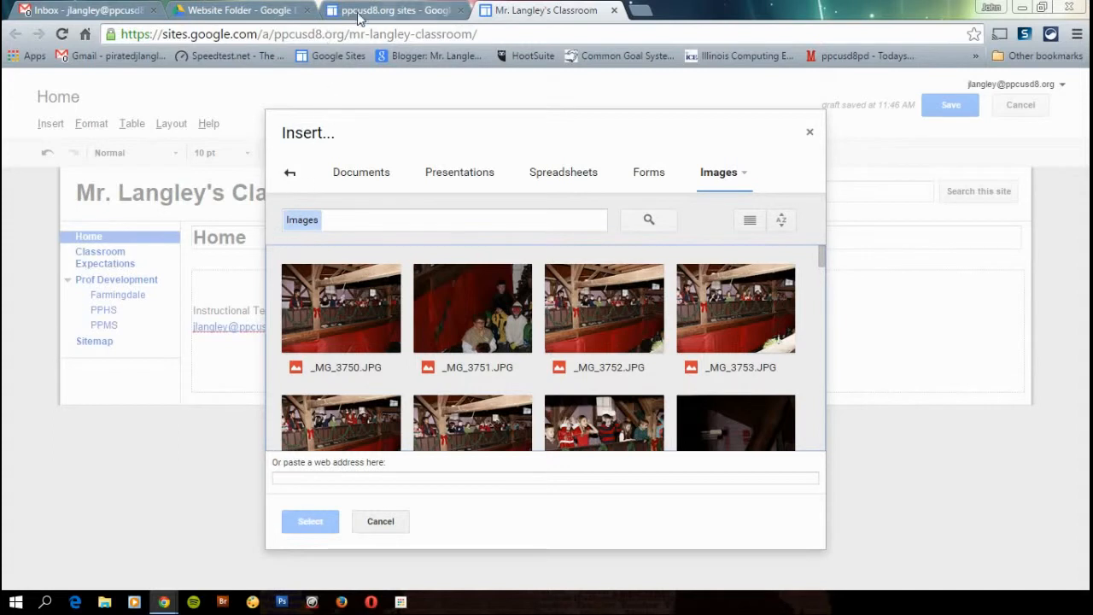
left_click(239, 10)
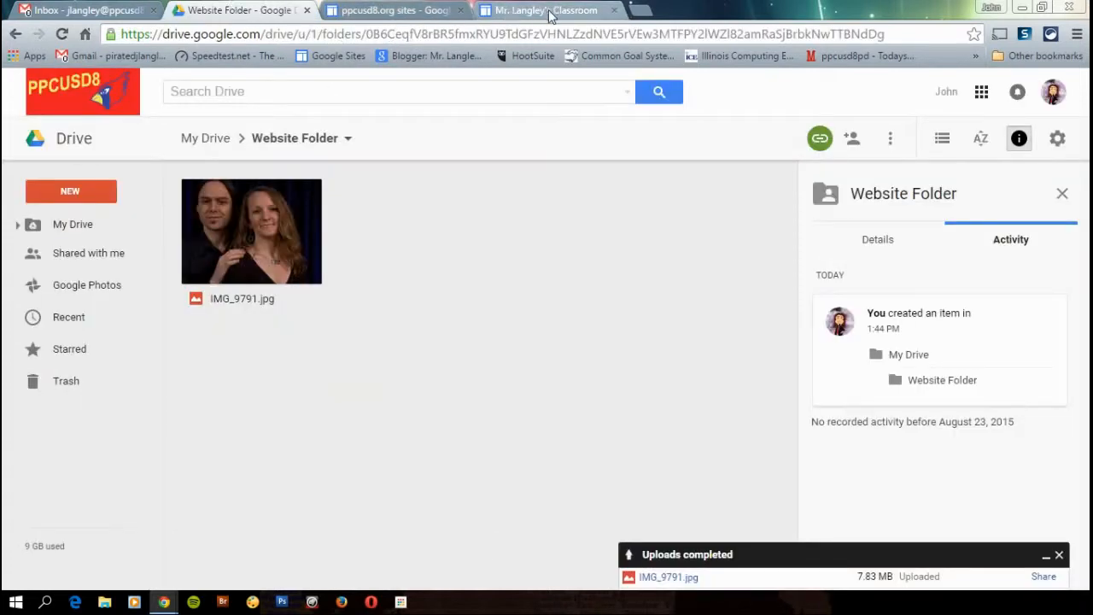
left_click(543, 10)
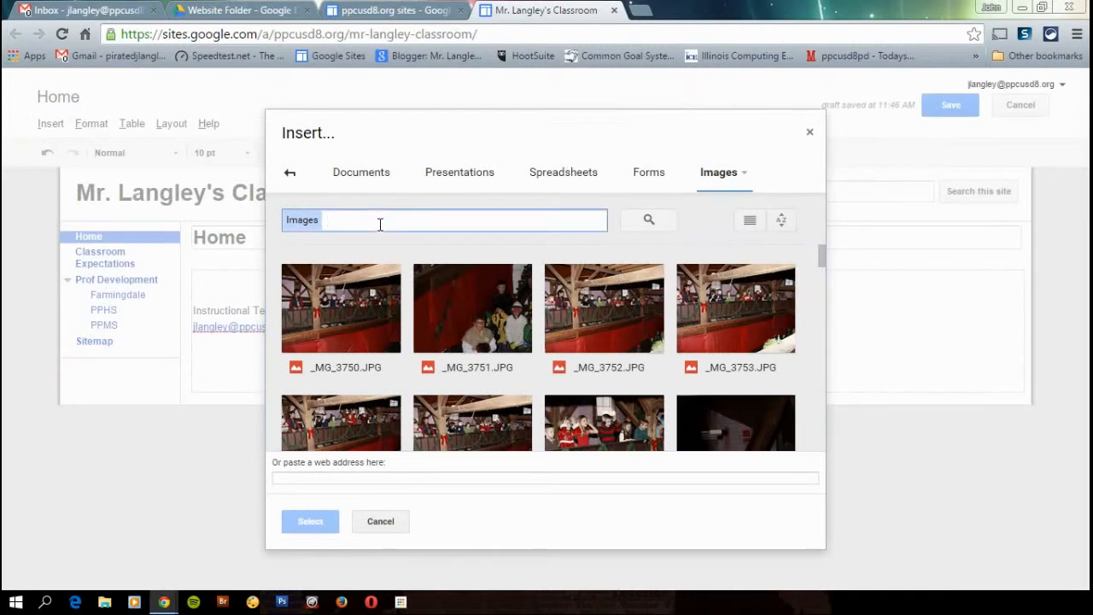
Search for 'img' and insert IMG_9791.jpg from Drive into the Home page.
type("img_9791")
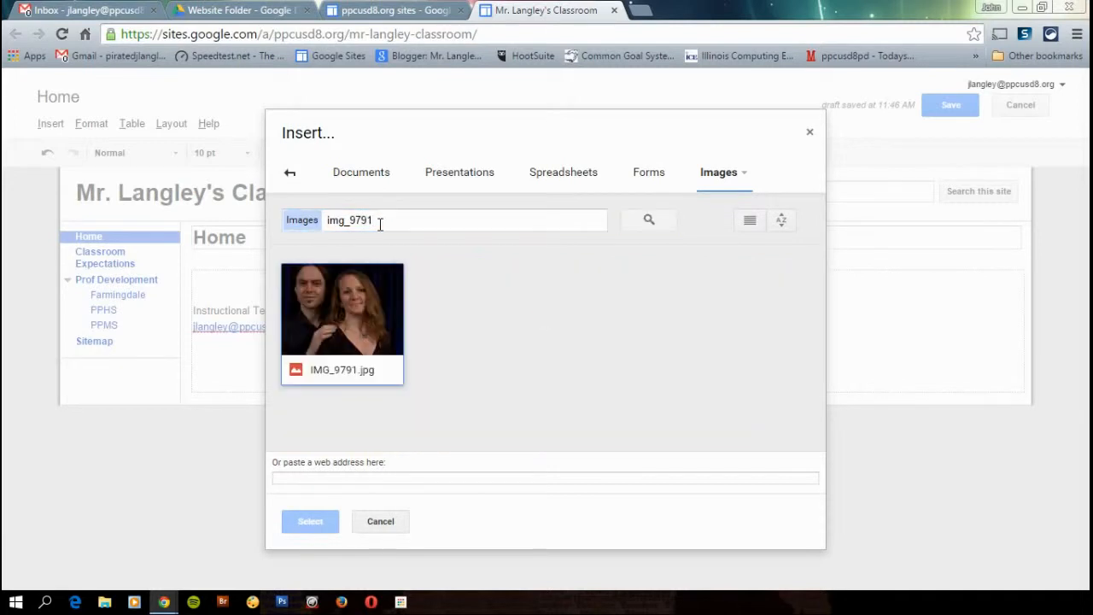
left_click(342, 308)
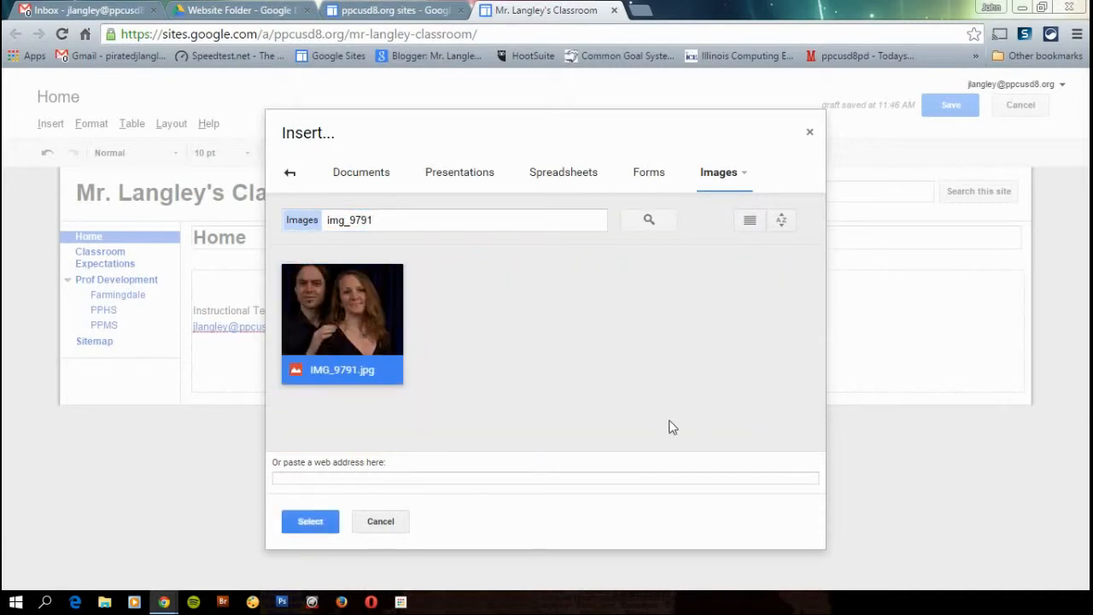
left_click(380, 521)
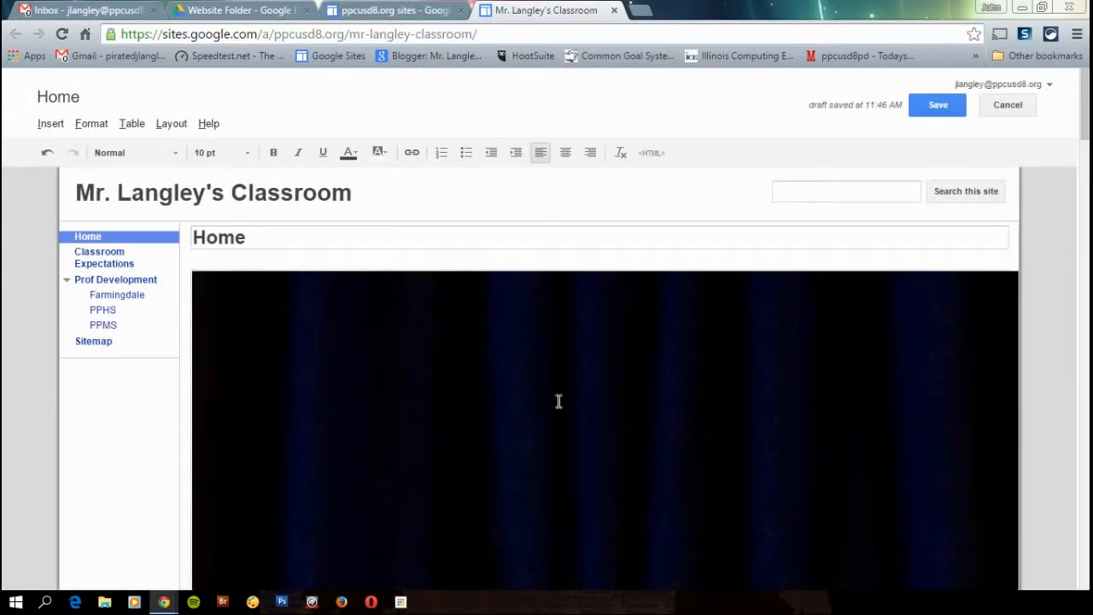
Resize the inserted photo to medium (M) and centre-align it on the page.
left_click(451, 403)
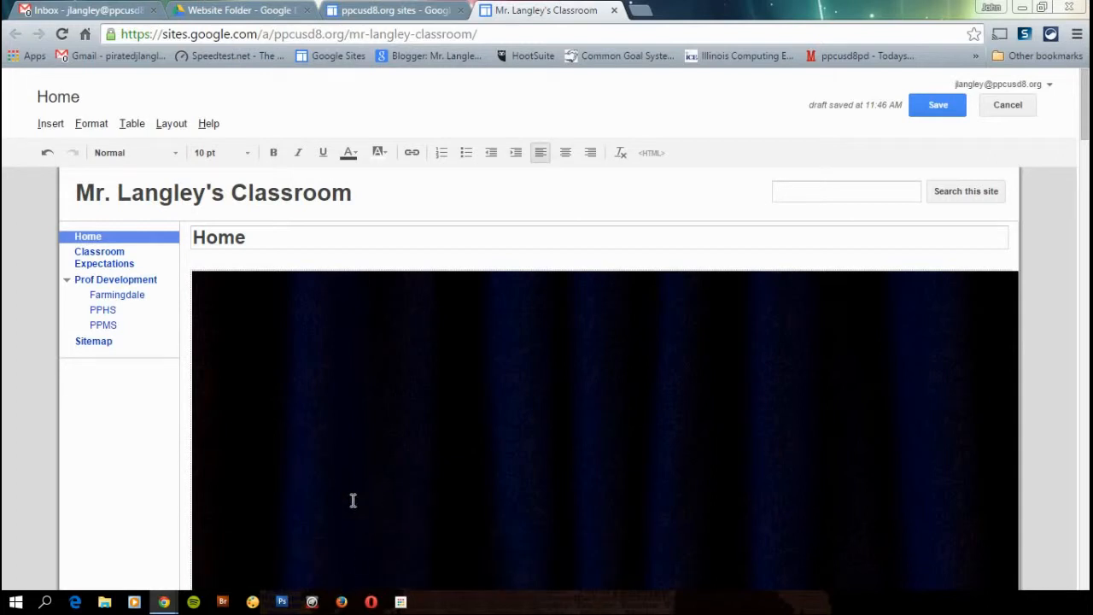
left_click(352, 501)
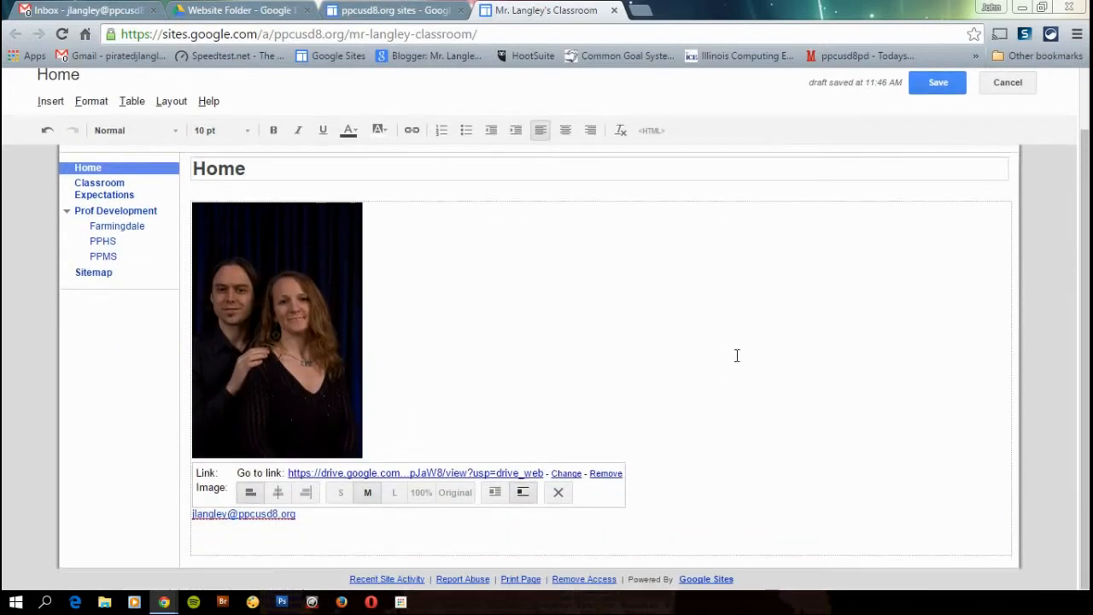
left_click(276, 492)
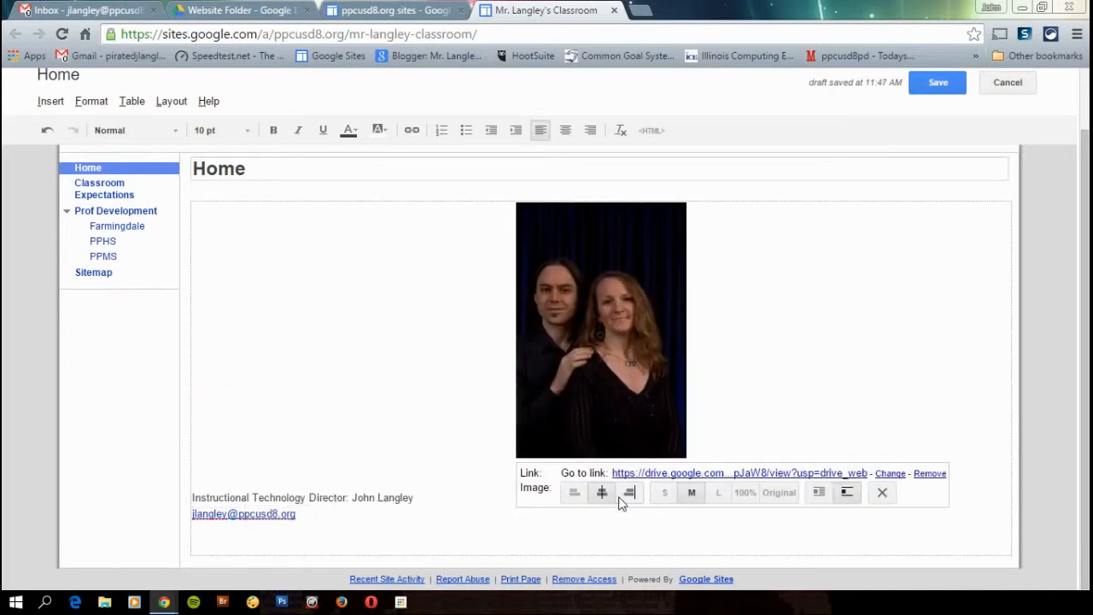
mouse_move(574, 492)
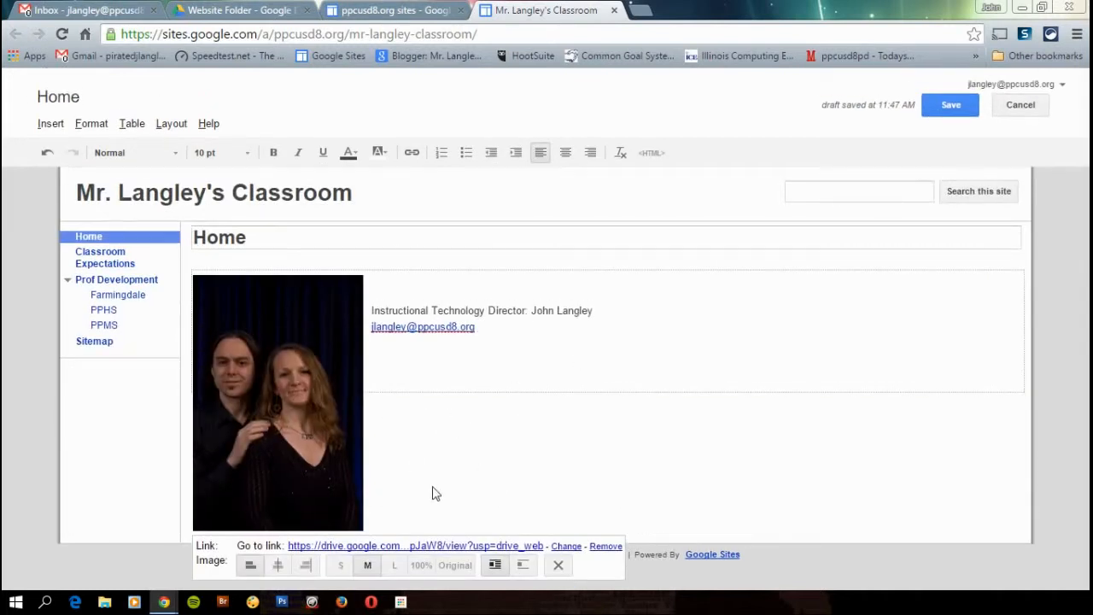
mouse_move(454, 481)
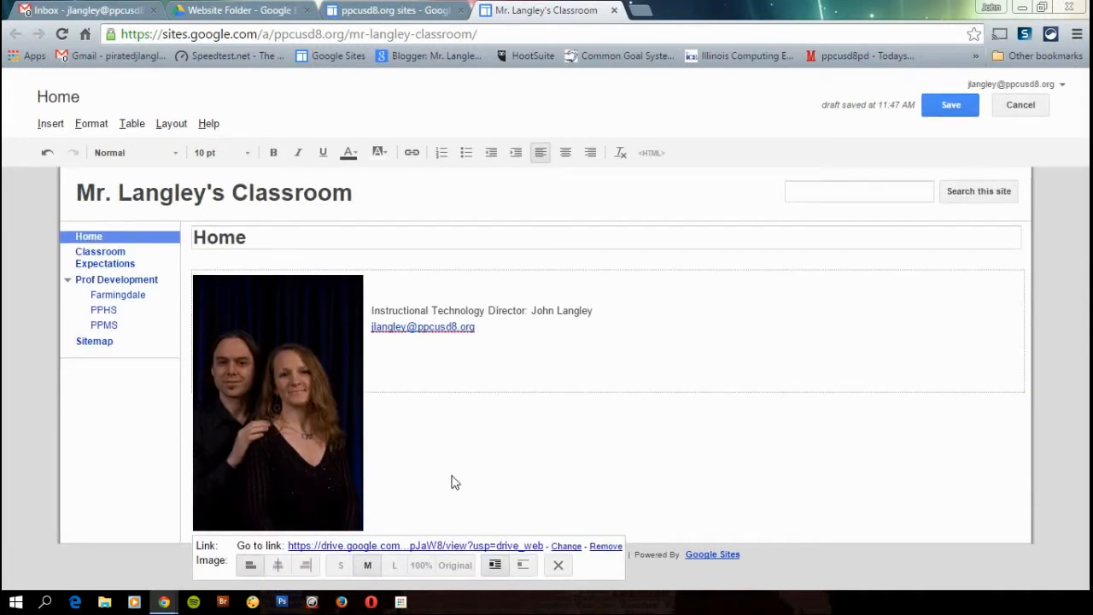
mouse_move(633, 530)
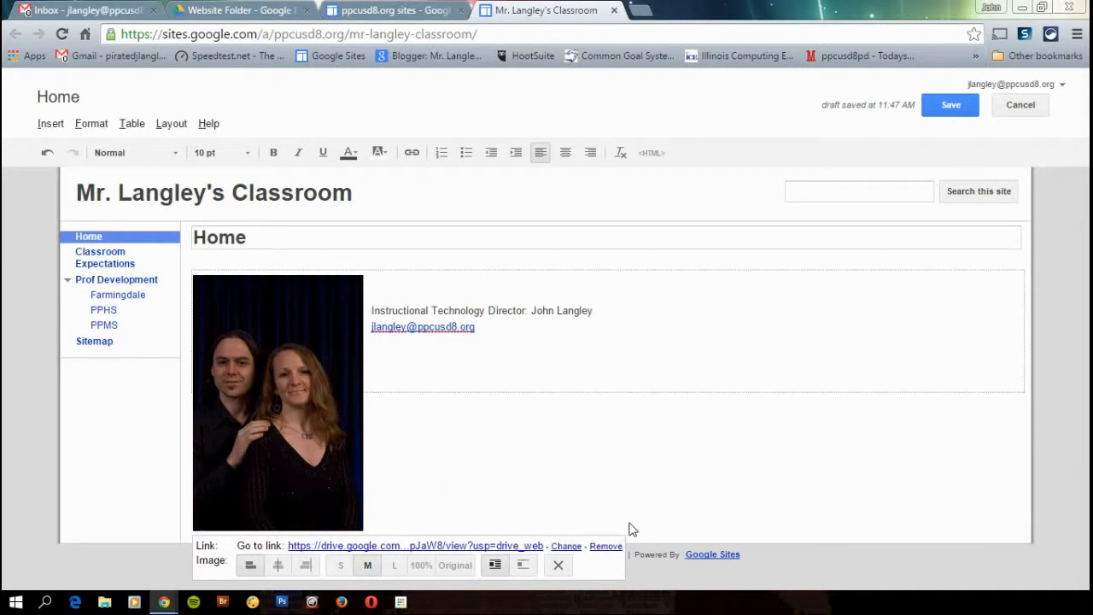
mouse_move(611, 550)
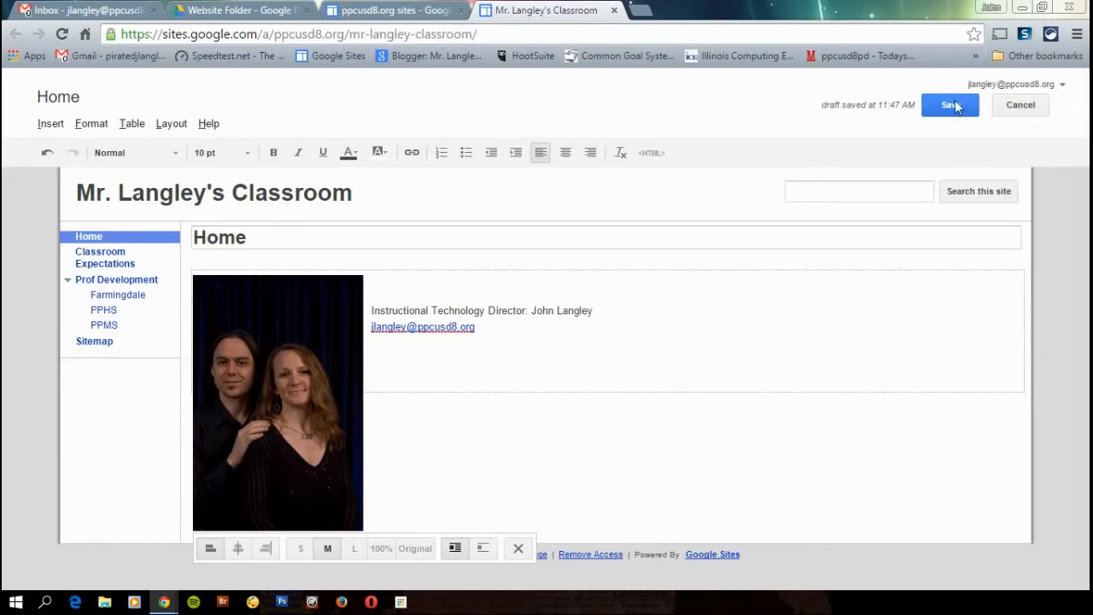
Save the Home page edits, glance at the Drive folder, and return to view the photo beside the wrapped text.
left_click(950, 104)
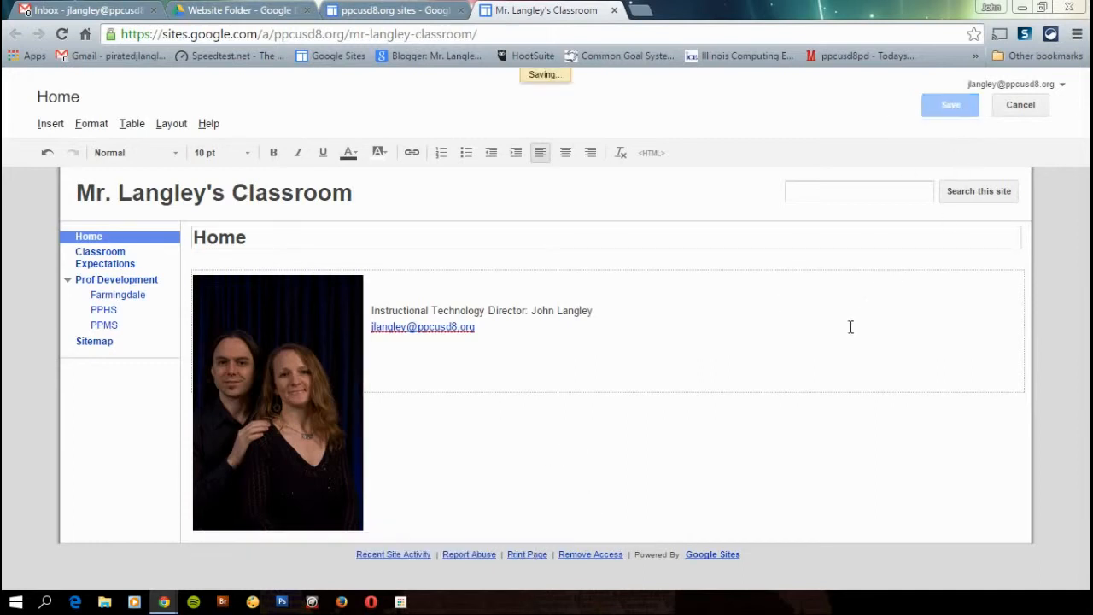
left_click(950, 104)
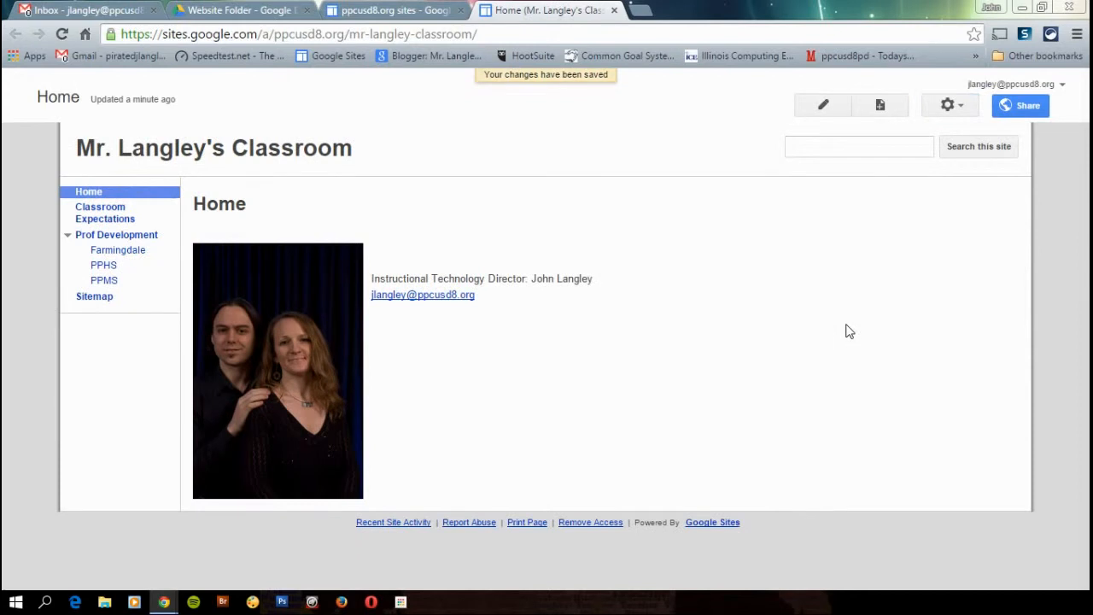
left_click(239, 10)
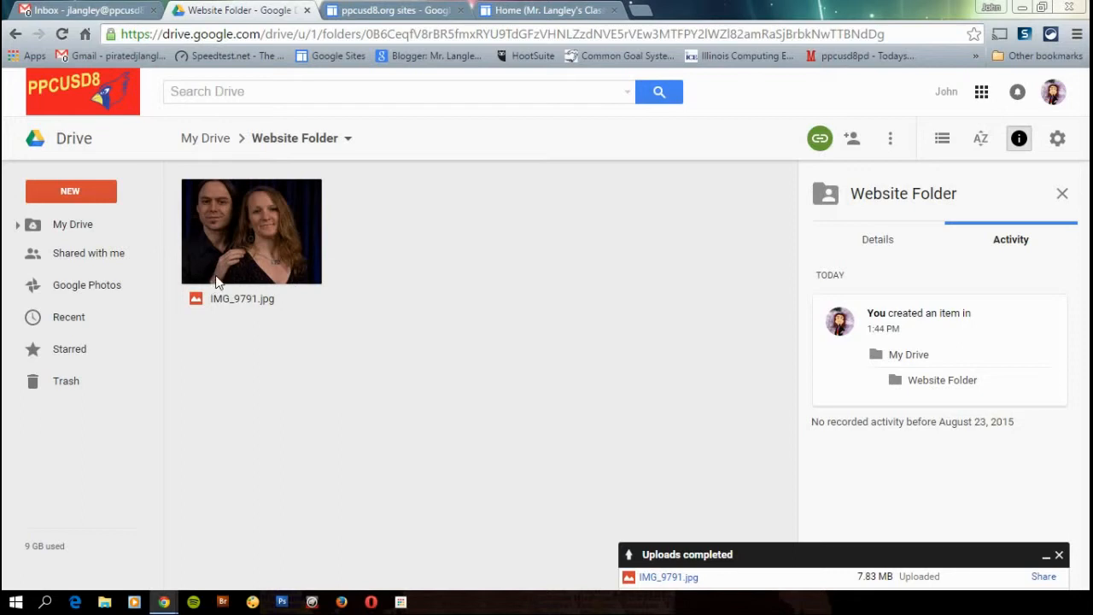
mouse_move(557, 27)
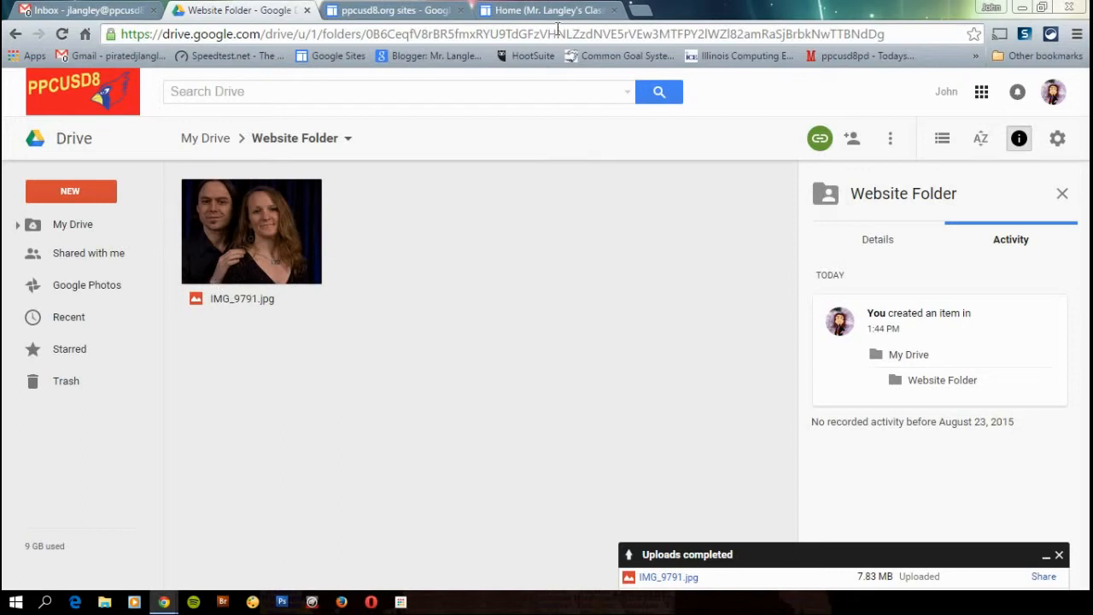
left_click(543, 10)
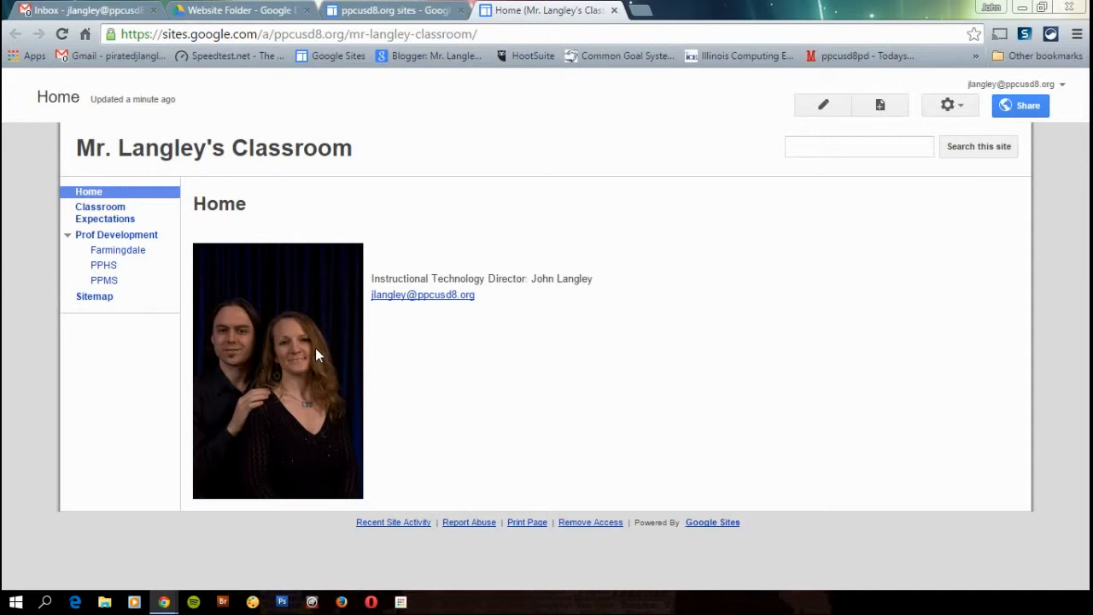
mouse_move(325, 341)
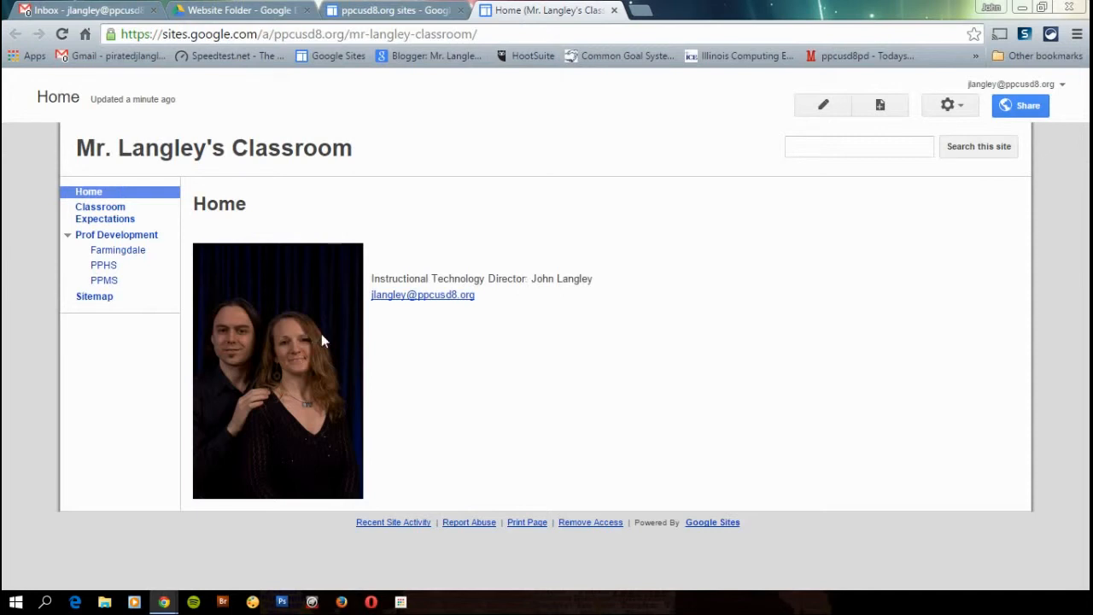
mouse_move(732, 270)
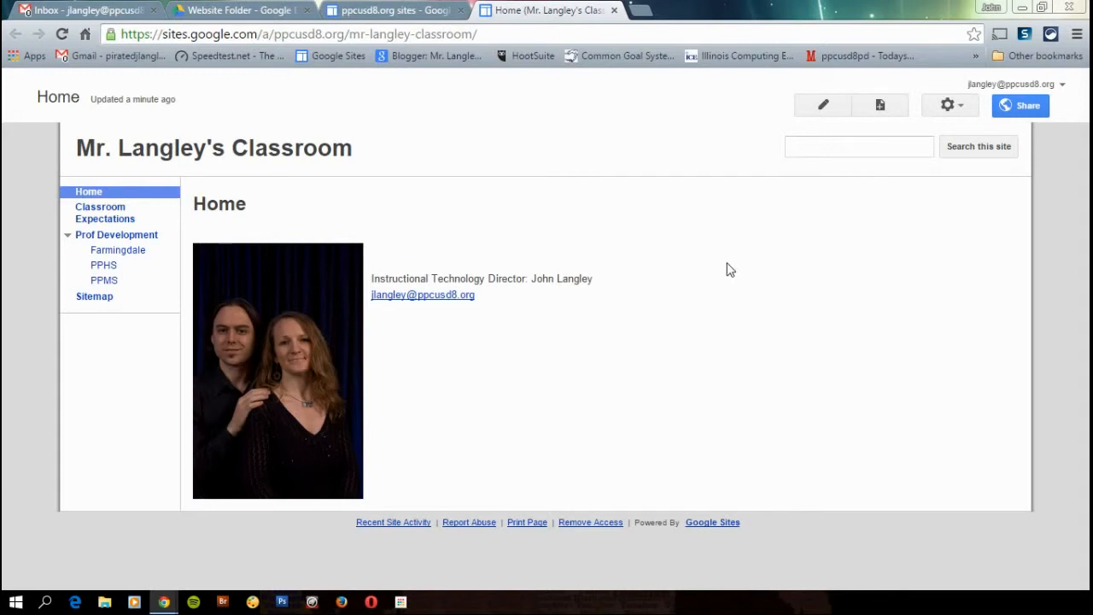
mouse_move(598, 299)
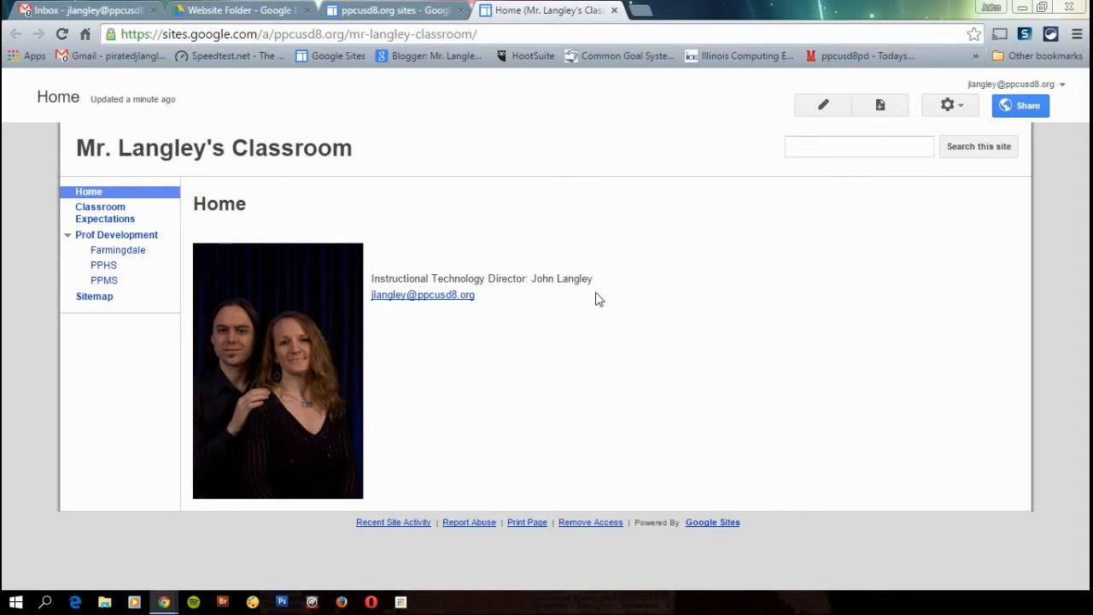